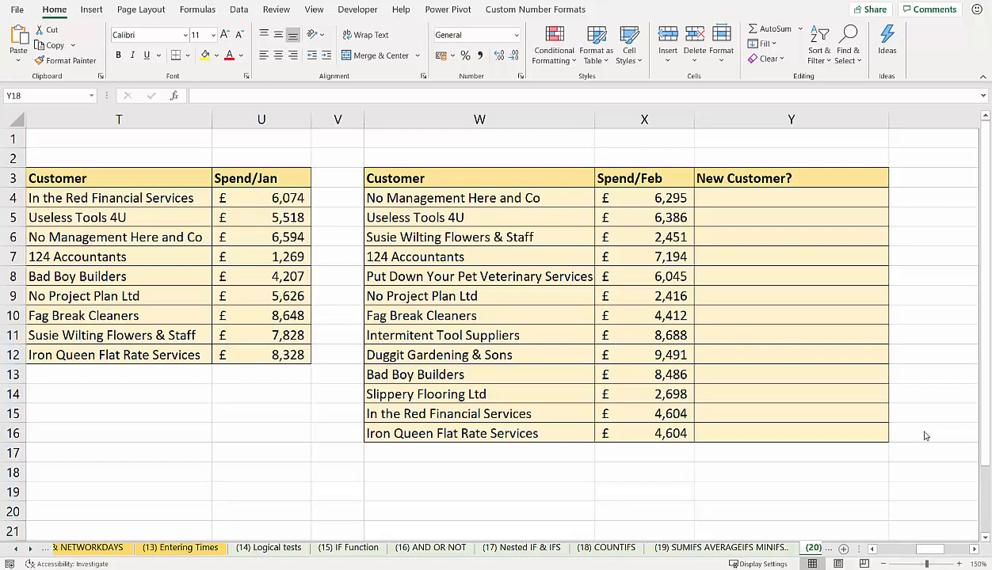
mouse_move(76, 217)
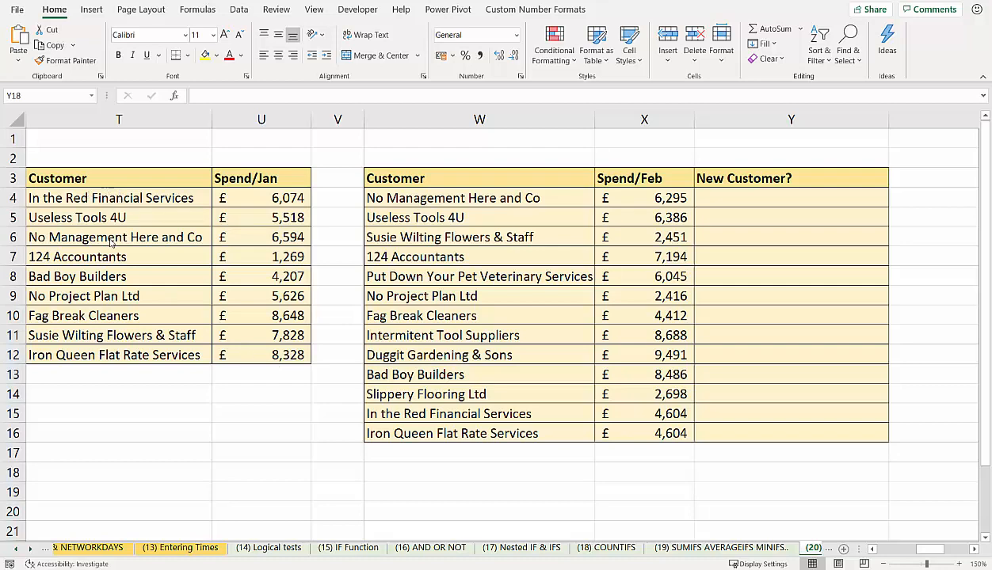
mouse_move(426, 203)
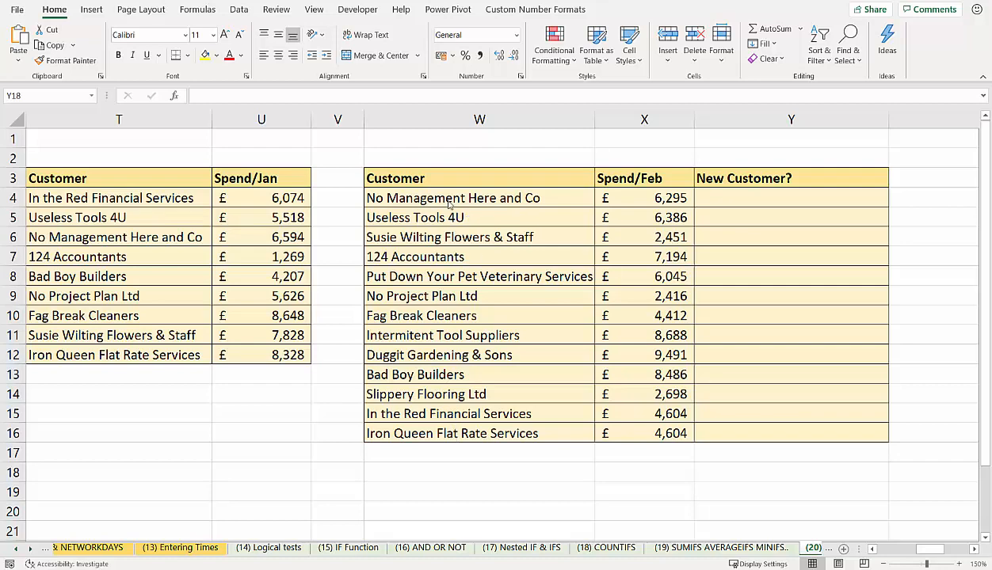
mouse_move(580, 433)
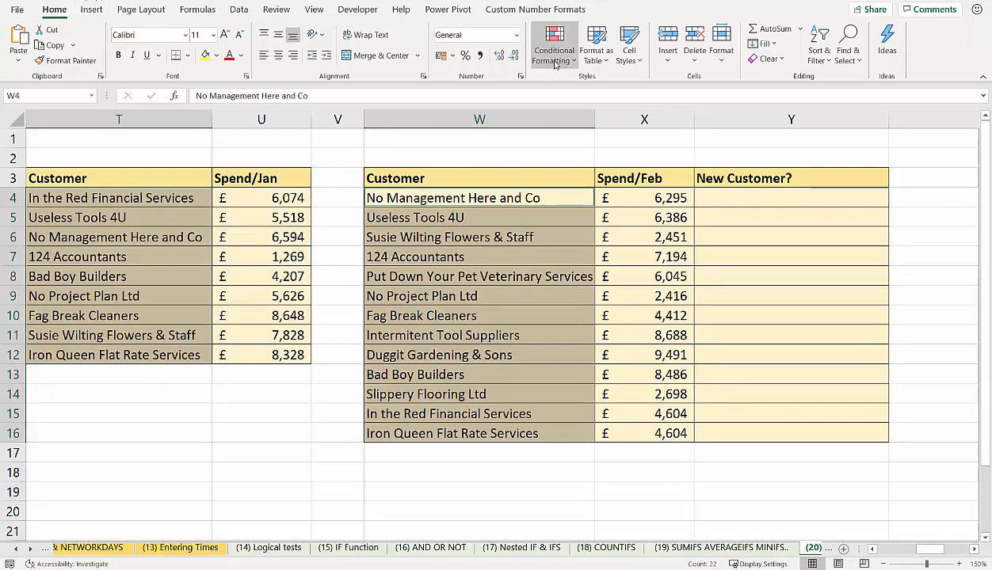
Apply a Unique Values highlight rule, marking the four February customers absent from January
click(552, 45)
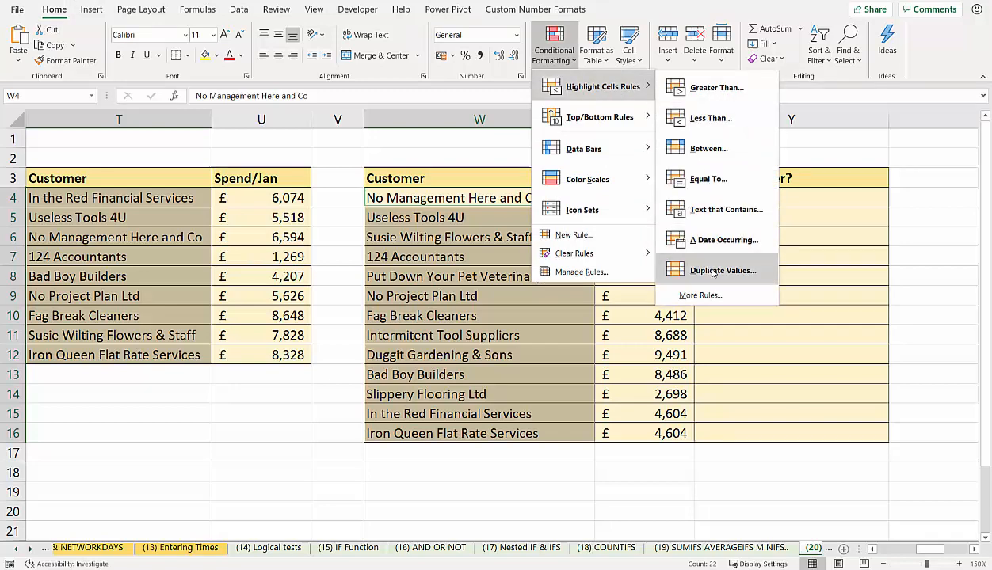
click(722, 271)
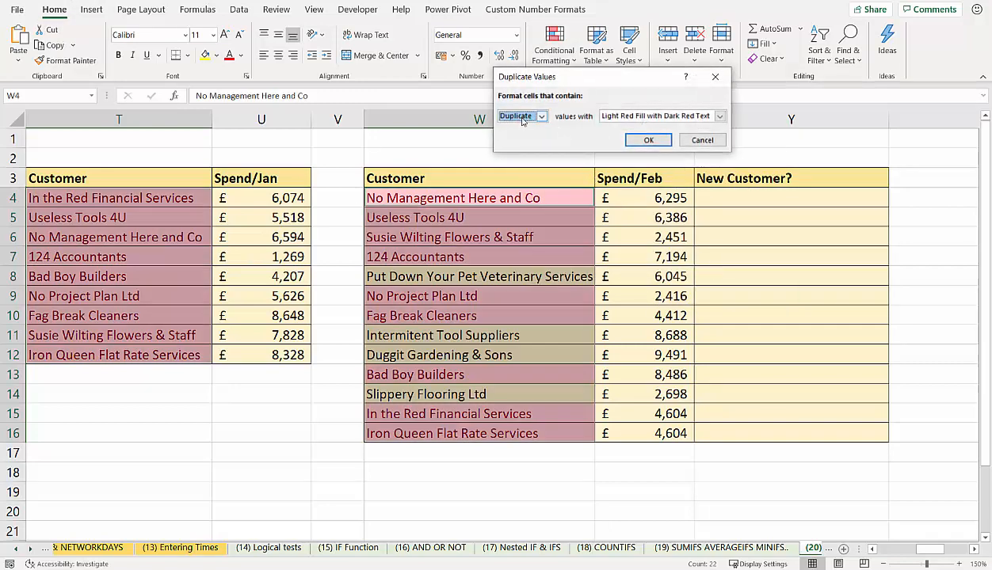
click(540, 116)
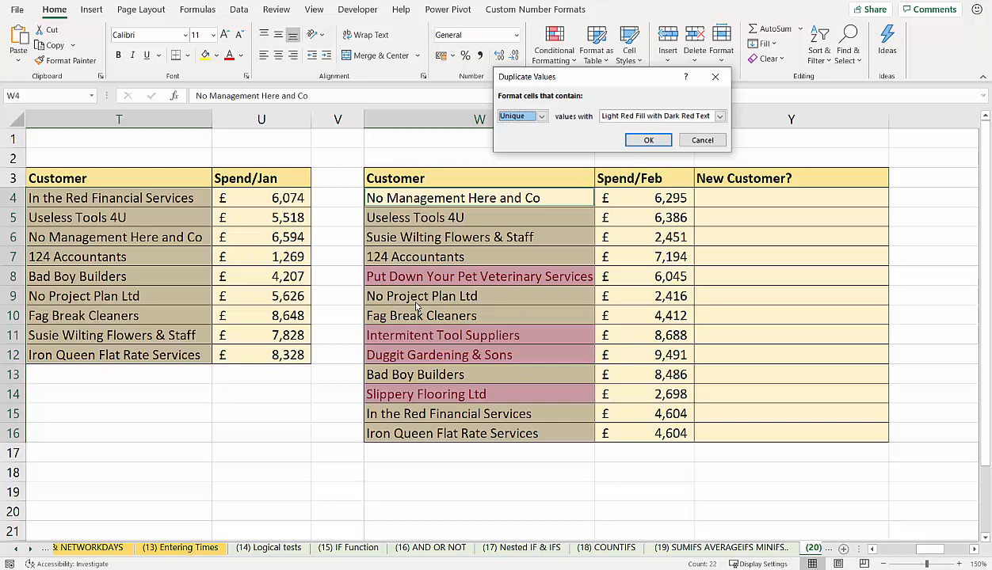
mouse_move(433, 400)
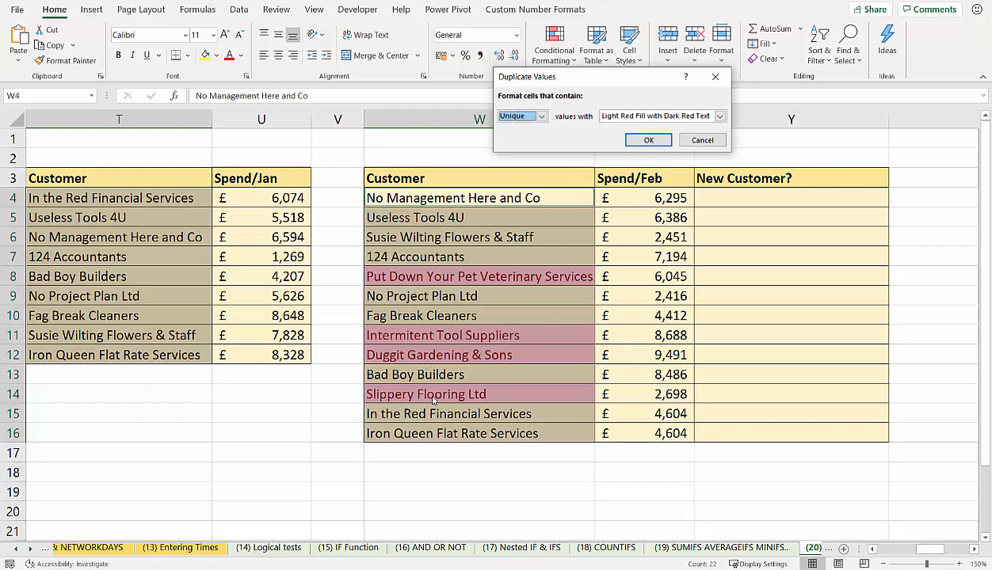
mouse_move(468, 276)
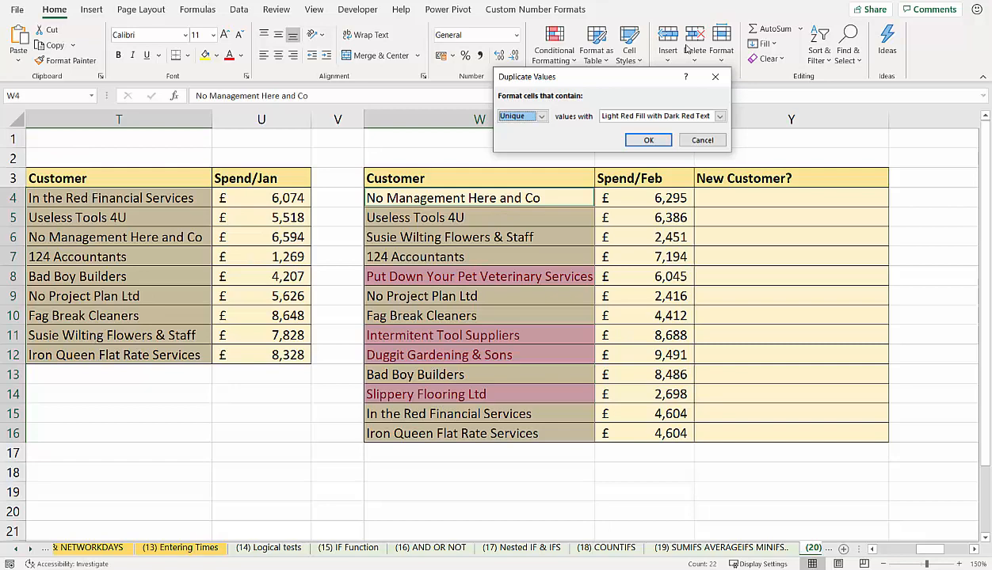
click(647, 139)
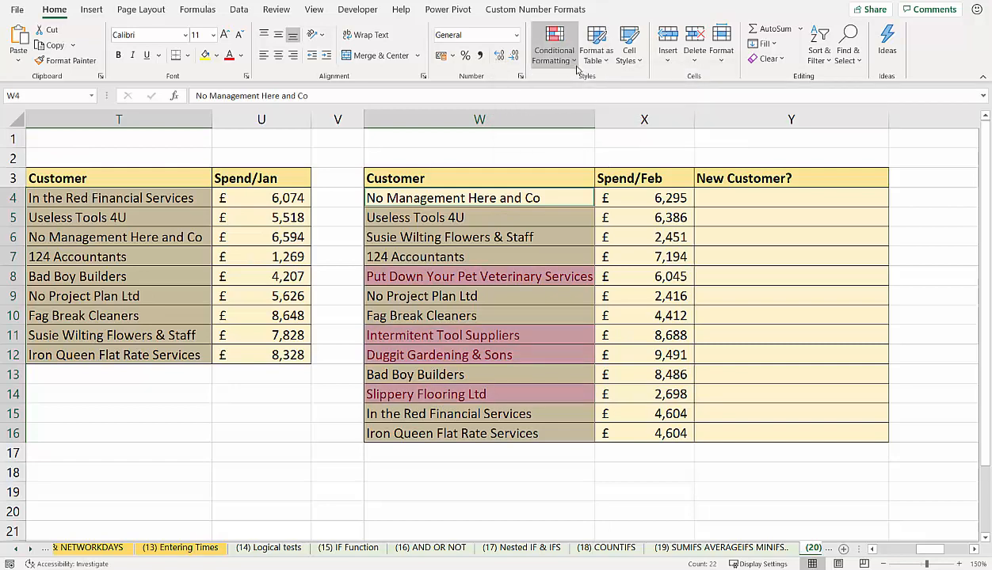
Undo the unique highlight and preview a Duplicate Values rule for customers in both months
key(Ctrl+z)
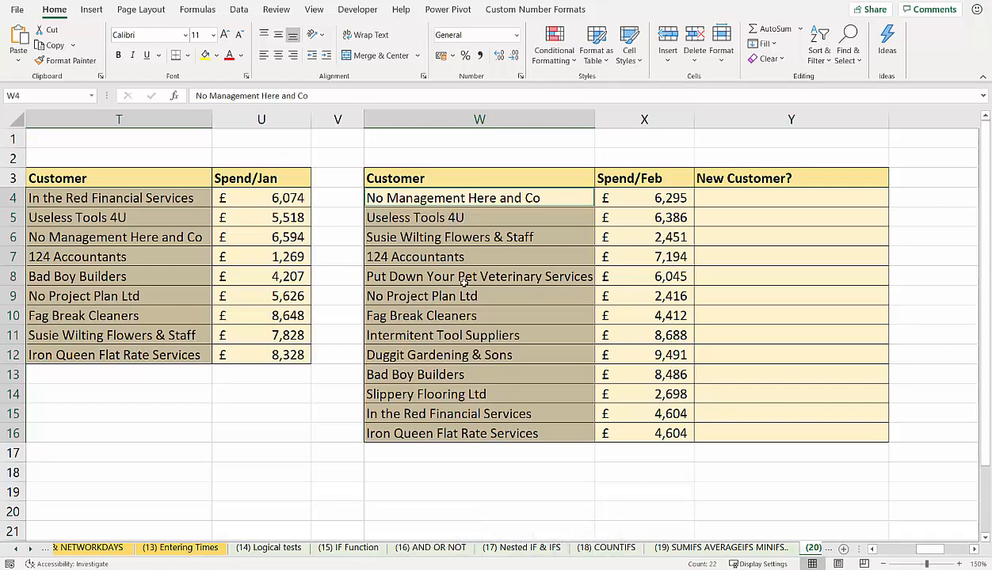
mouse_move(554, 49)
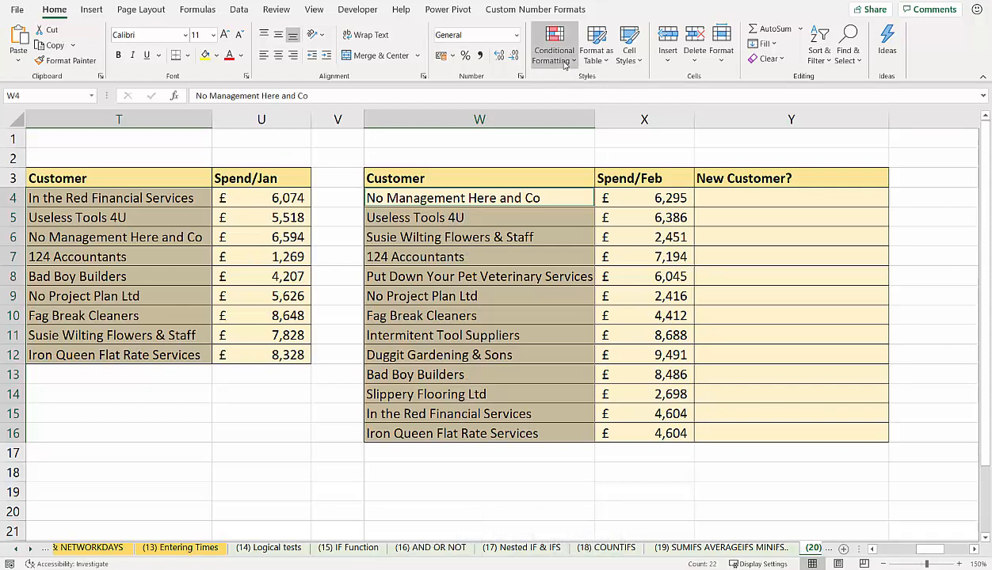
click(552, 43)
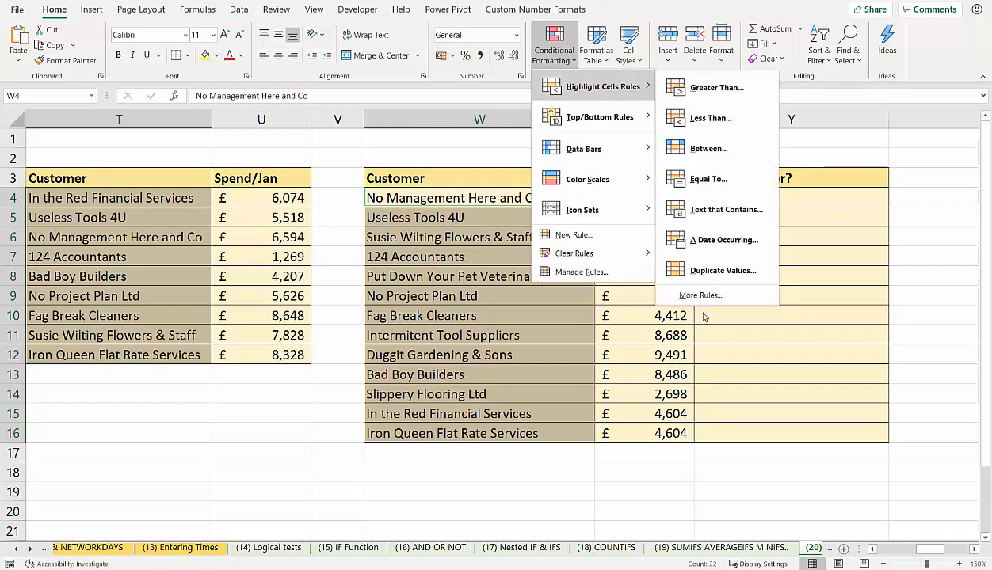
click(722, 270)
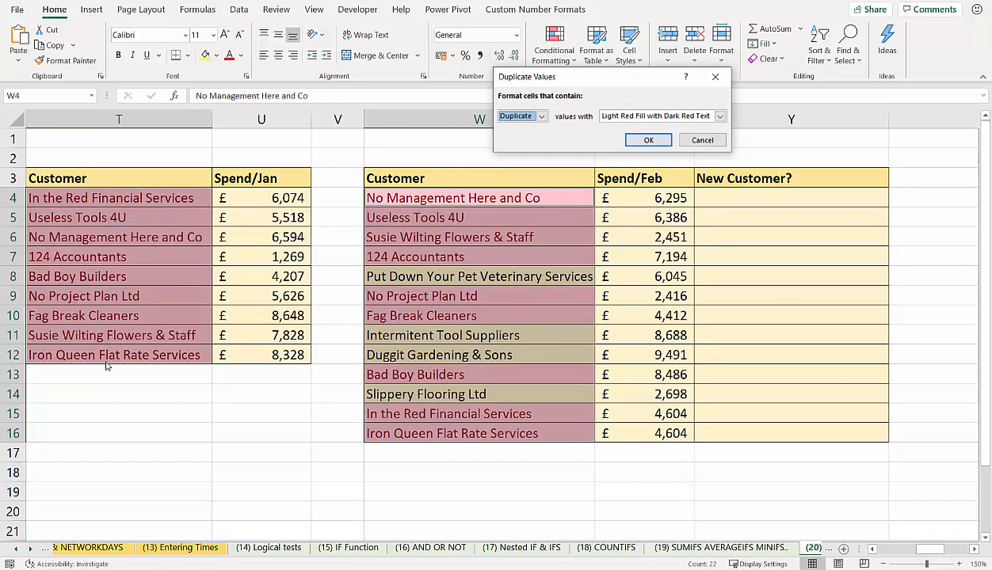
mouse_move(127, 319)
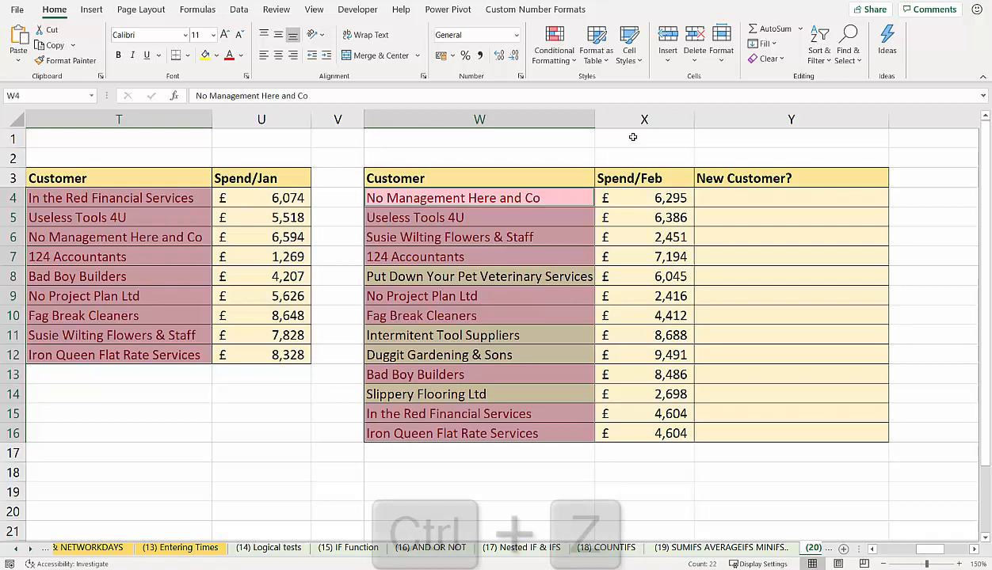
Undo the duplicate-values highlighting so neither customer table has conditional formatting
key(Ctrl+z)
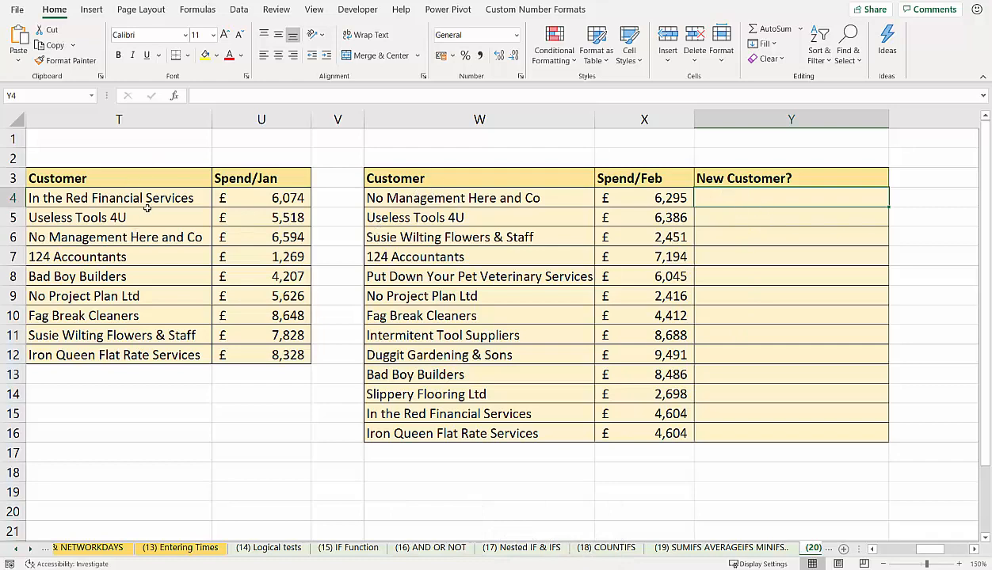
mouse_move(588, 183)
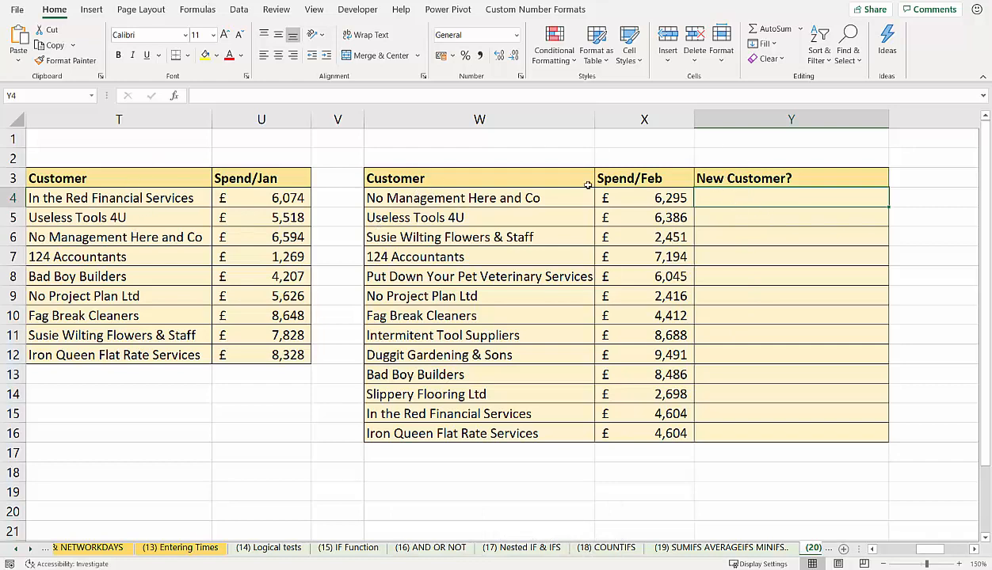
mouse_move(447, 202)
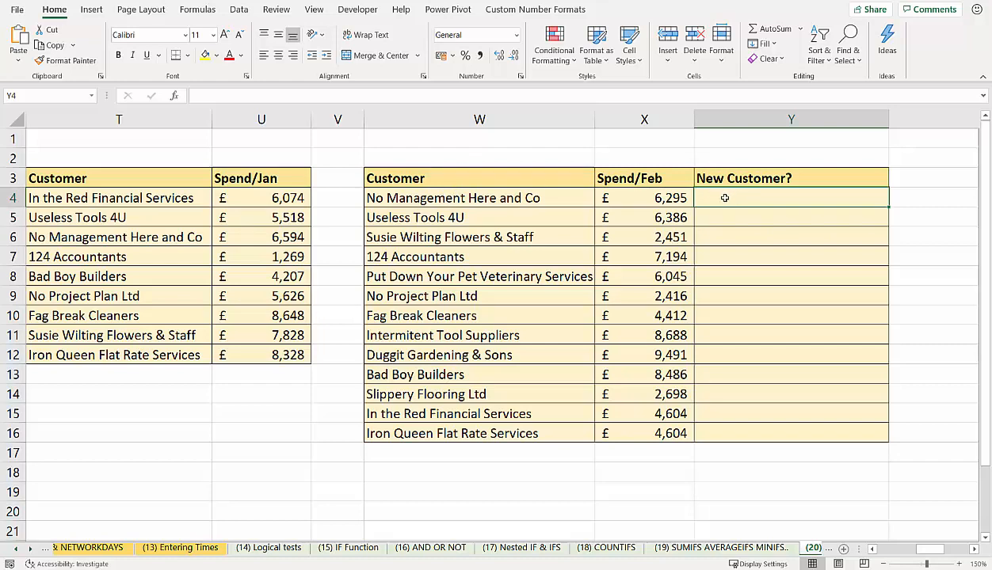
Enter =VLOOKUP(W4,$T$4:$T$12,1,0) in Y4 to match W4 against January's names
text(=v)
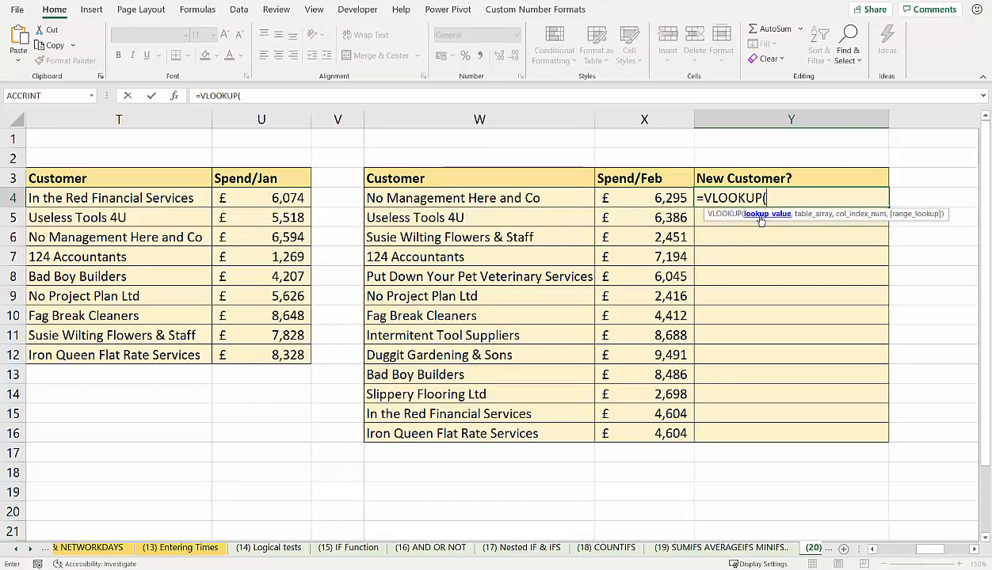
click(452, 197)
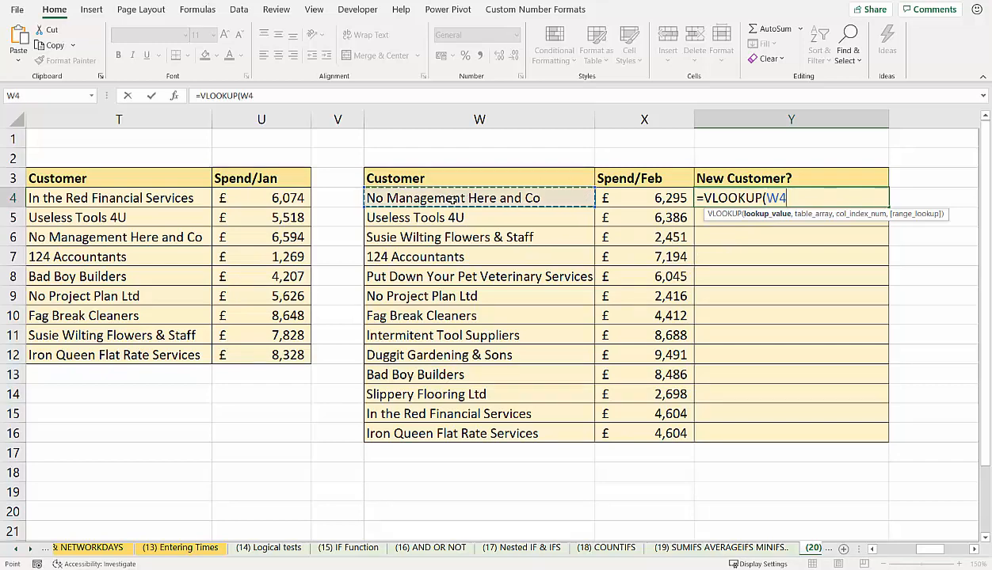
text(,T4:T12)
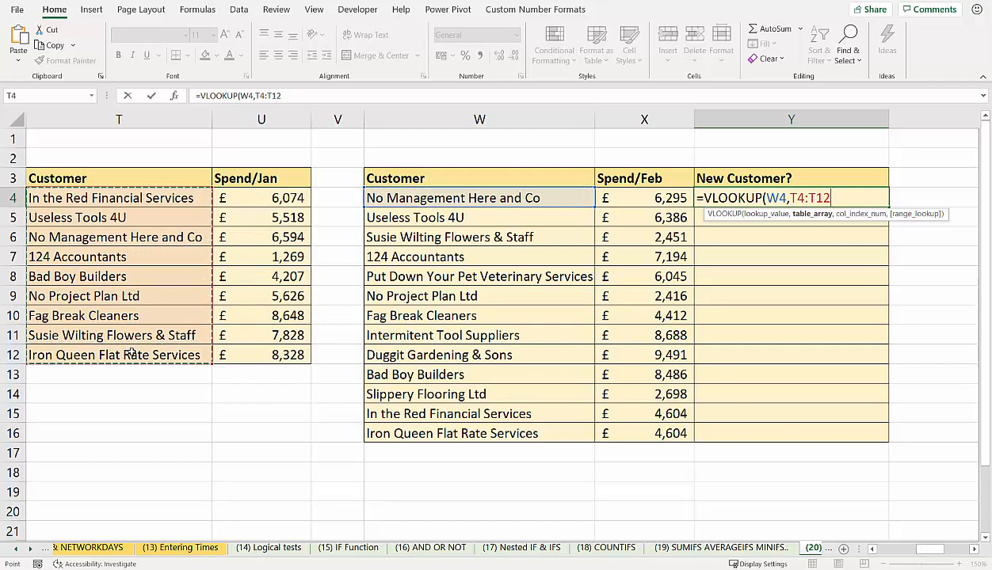
key(F4)
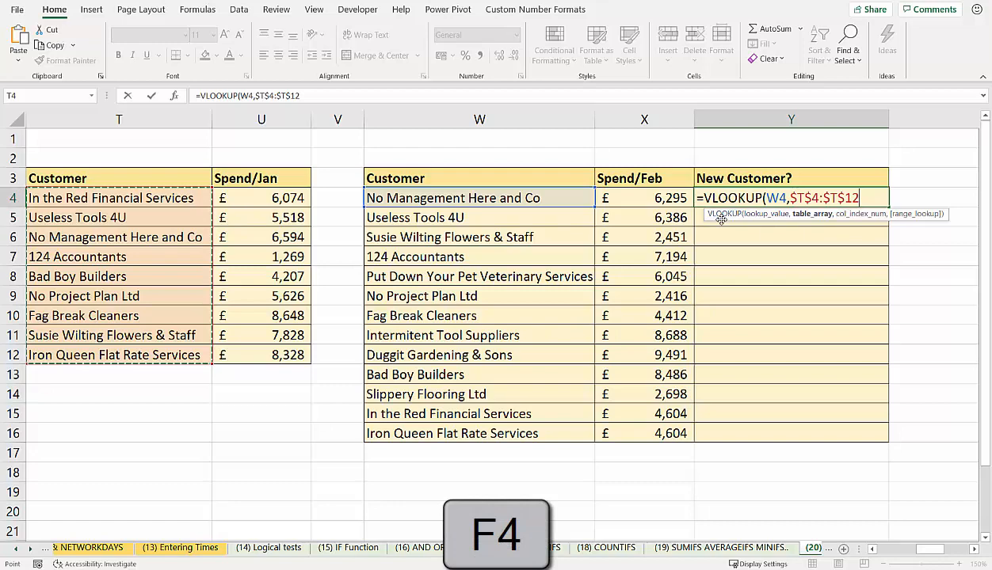
text(,)
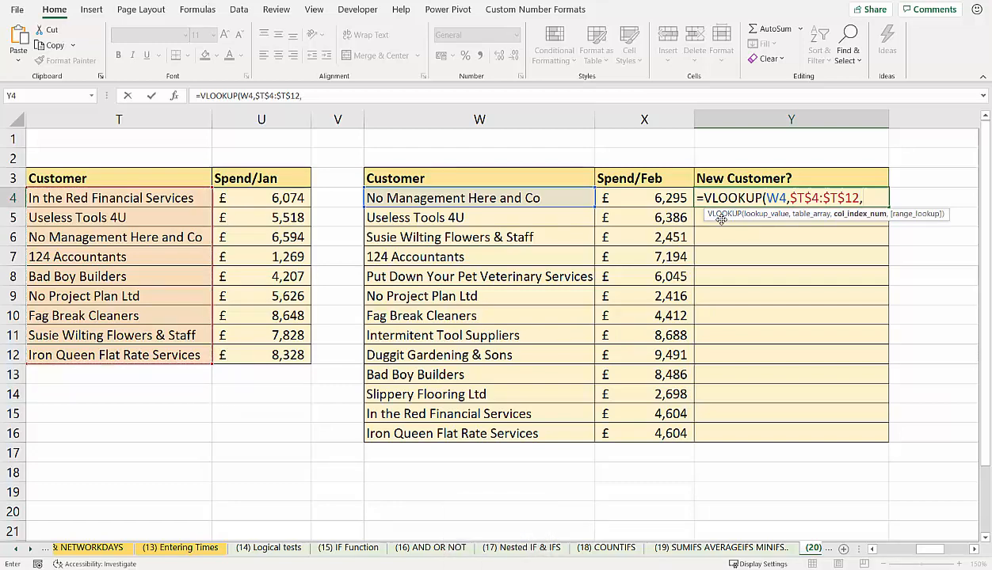
text(1)
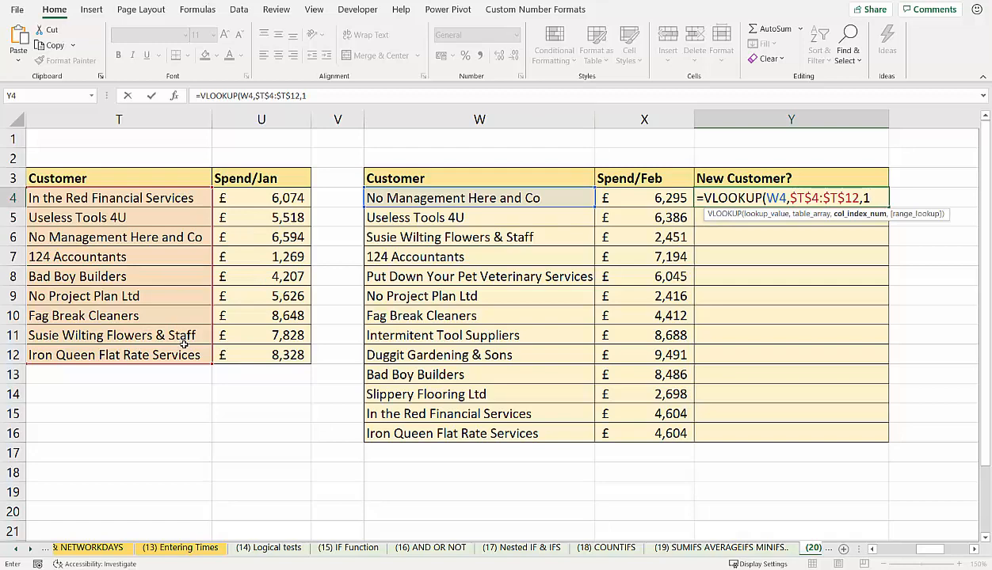
text(,0))
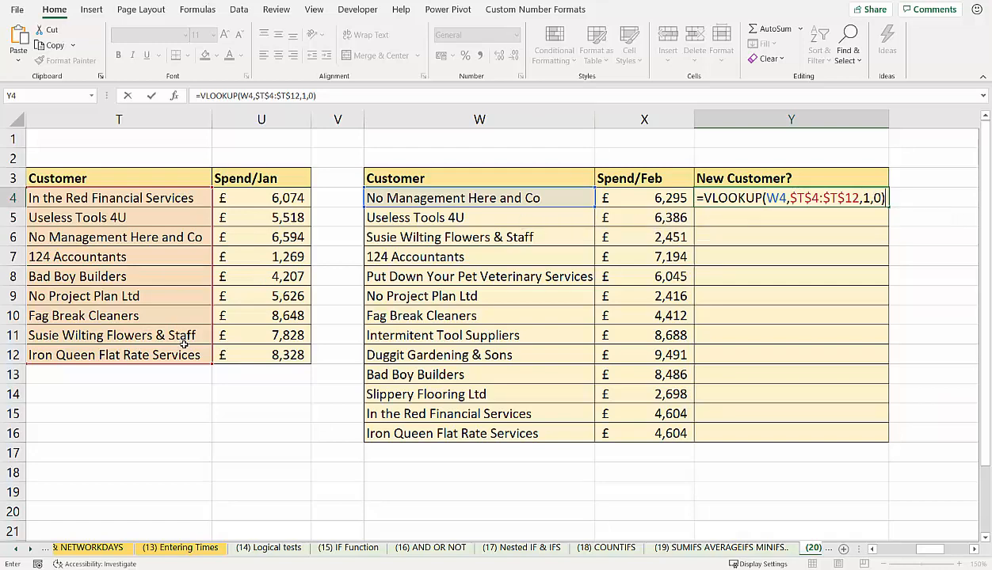
key(Enter)
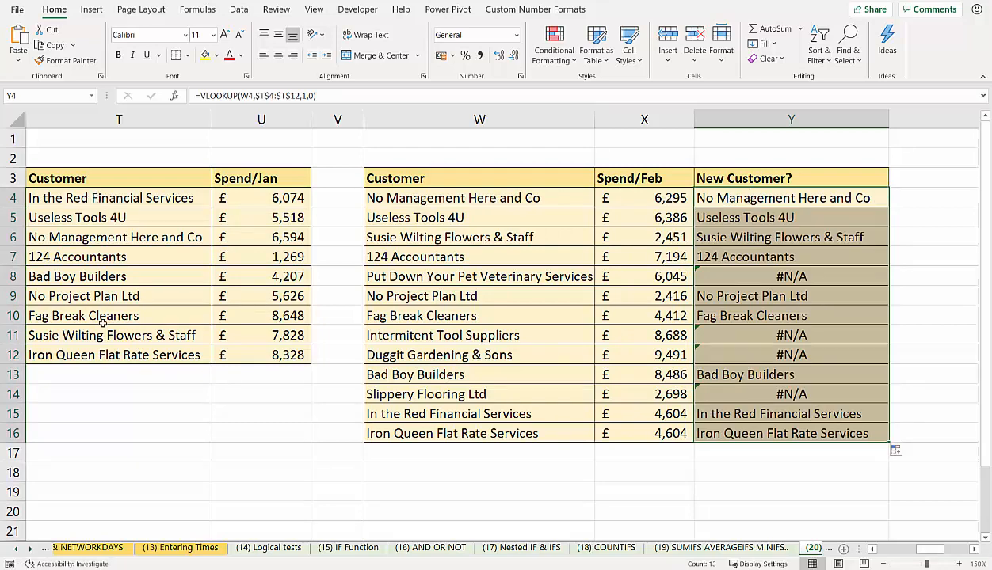
mouse_move(632, 173)
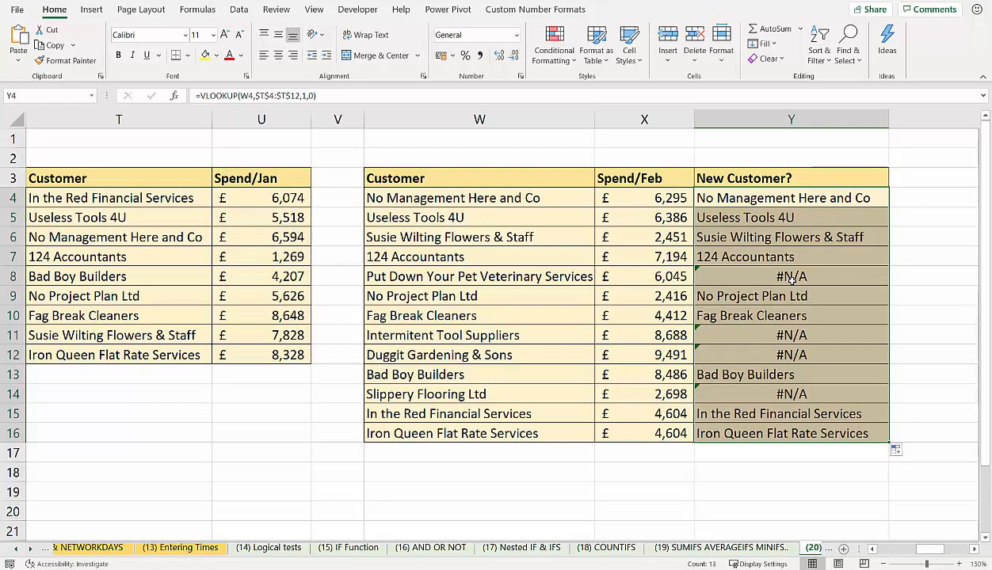
Open Y4's VLOOKUP formula for editing
double_click(791, 197)
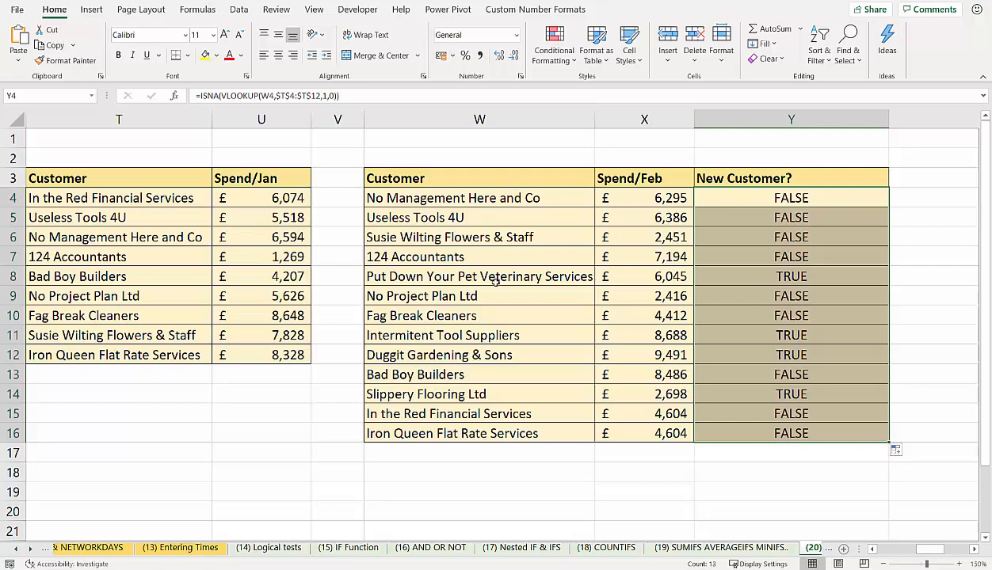
mouse_move(433, 290)
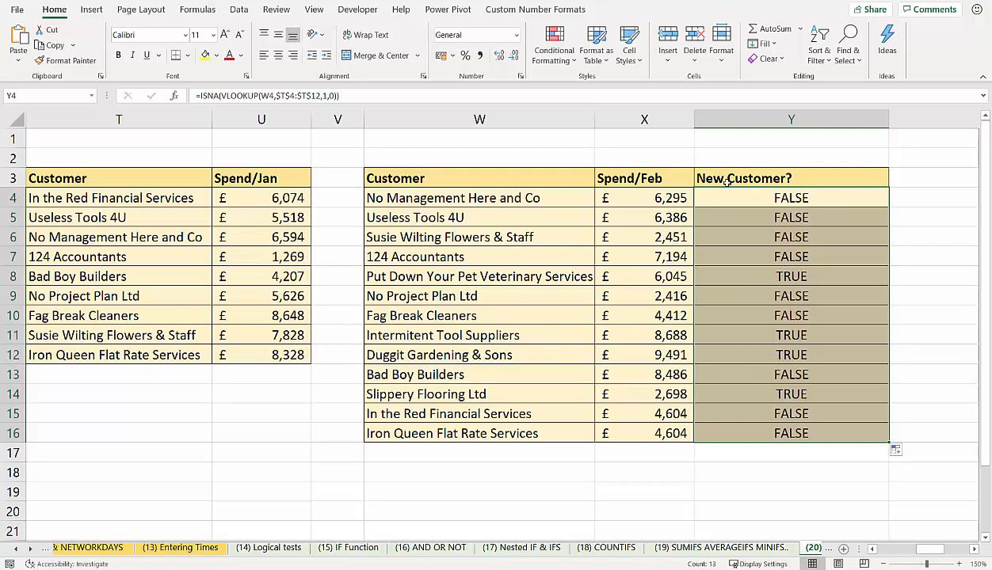
Reopen Y4's ISNA lookup formula for editing
double_click(791, 197)
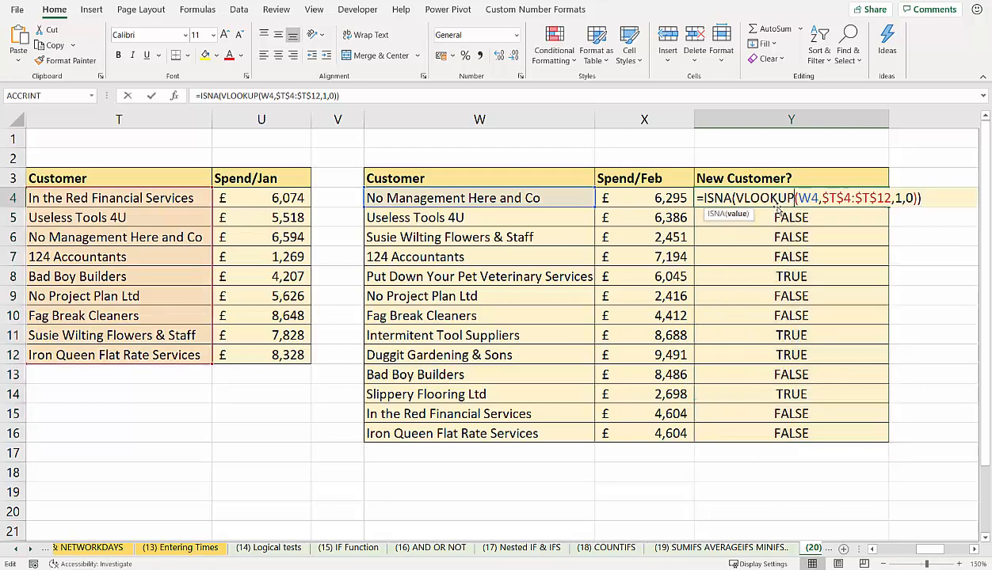
Change Y4 to =IF(ISNA(VLOOKUP(...)),"Yes","No") and fill it down to Y16
text(IF()
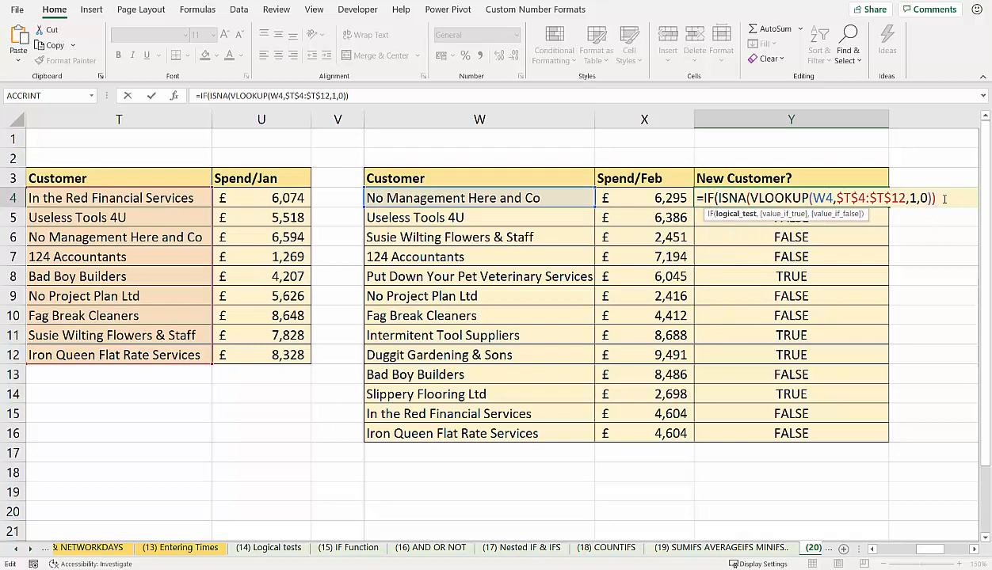
text(,"Ye)
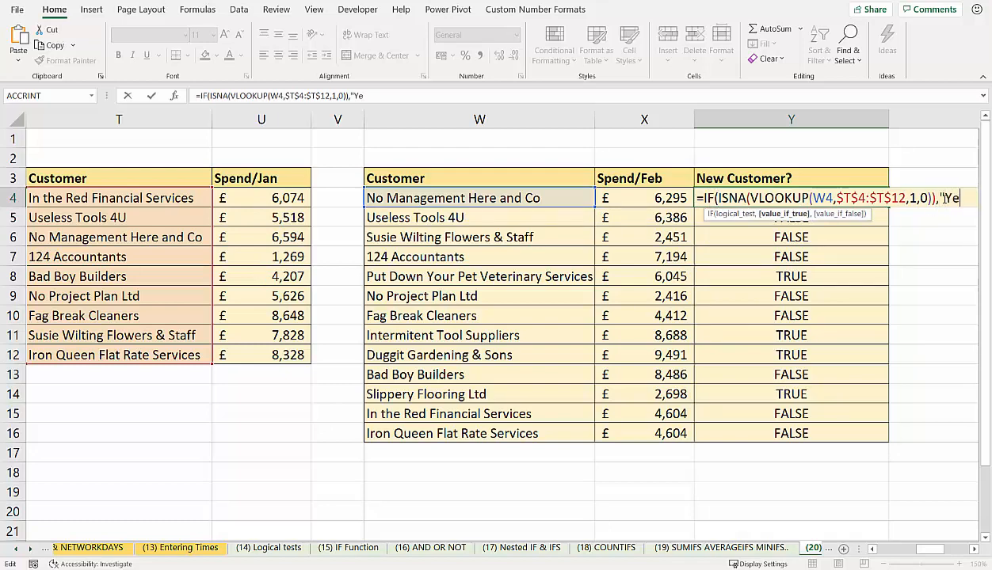
text(s)
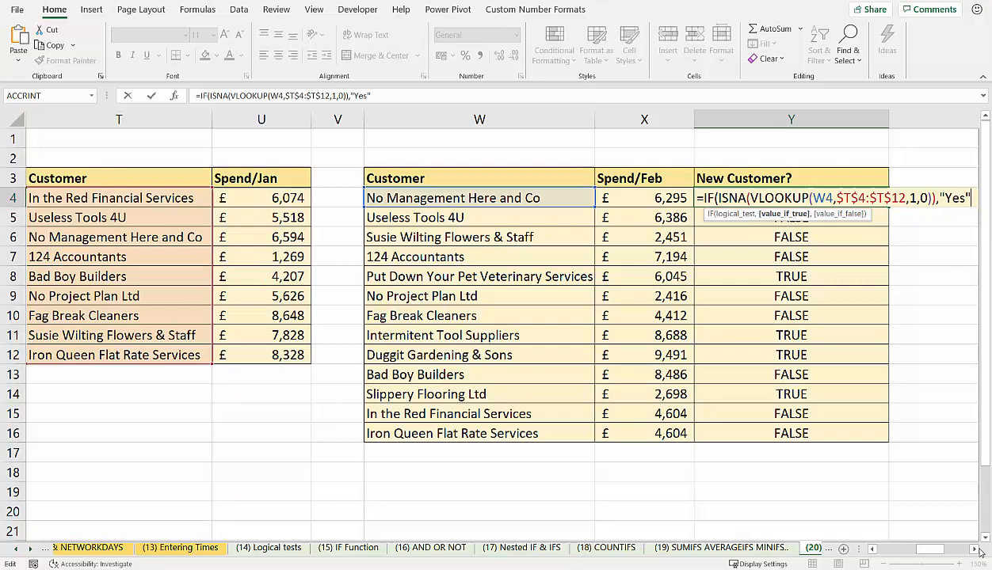
scroll(right, 3)
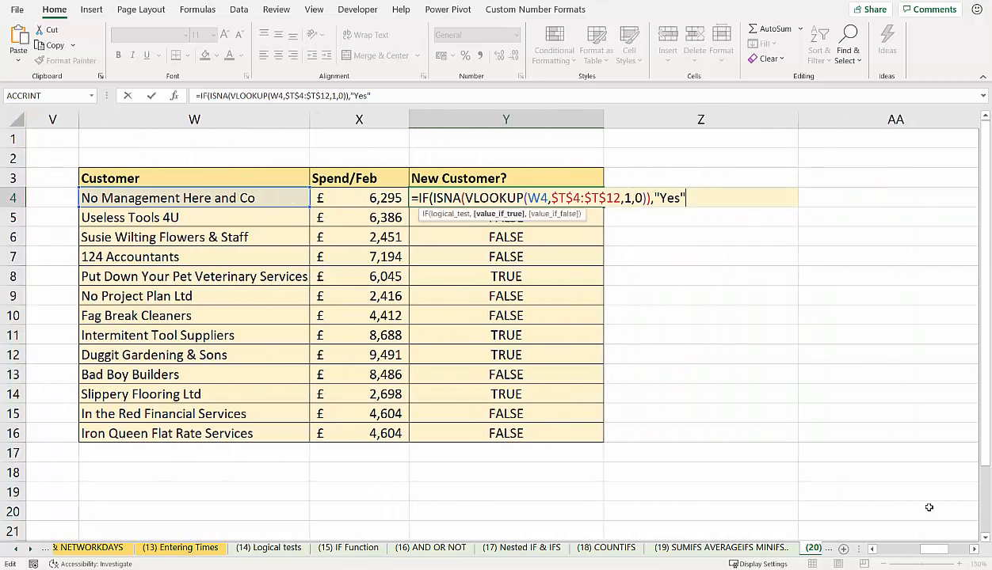
text(,")
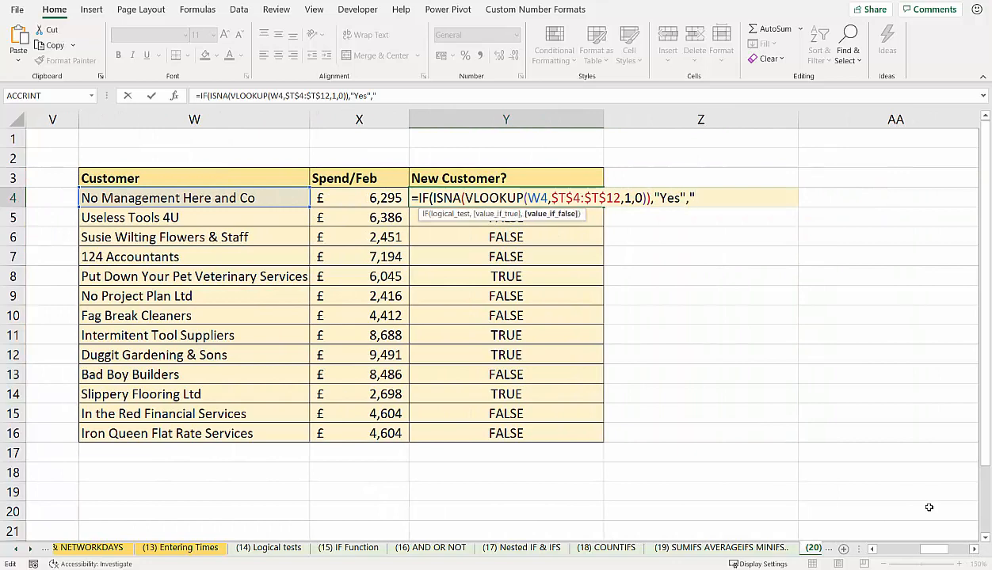
text("No"))
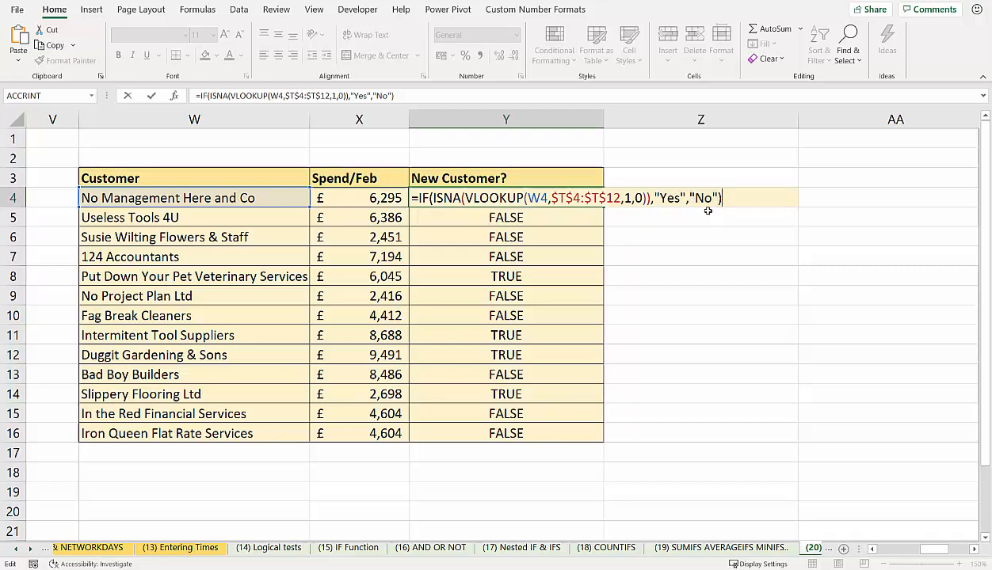
key(Enter)
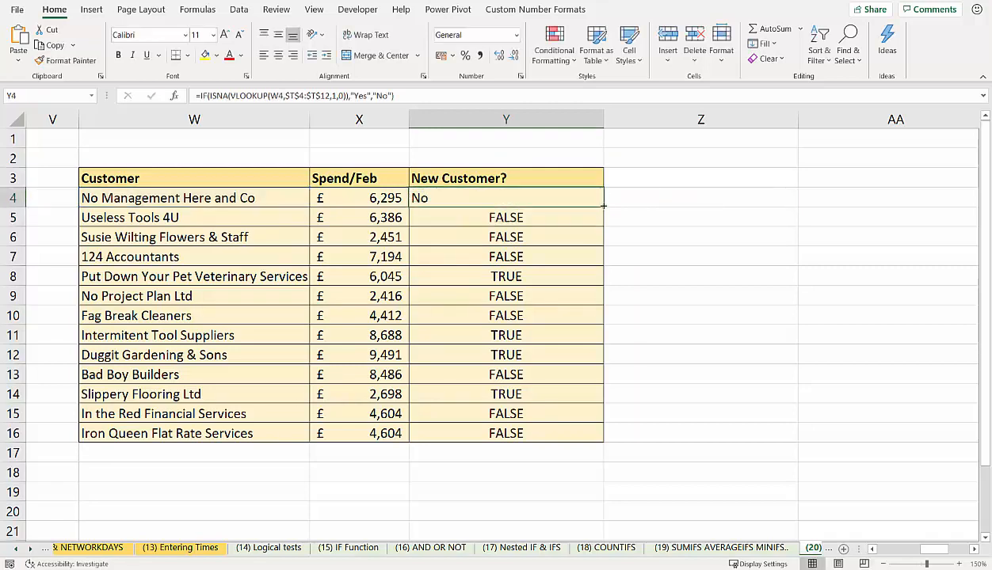
drag(602, 206, 602, 441)
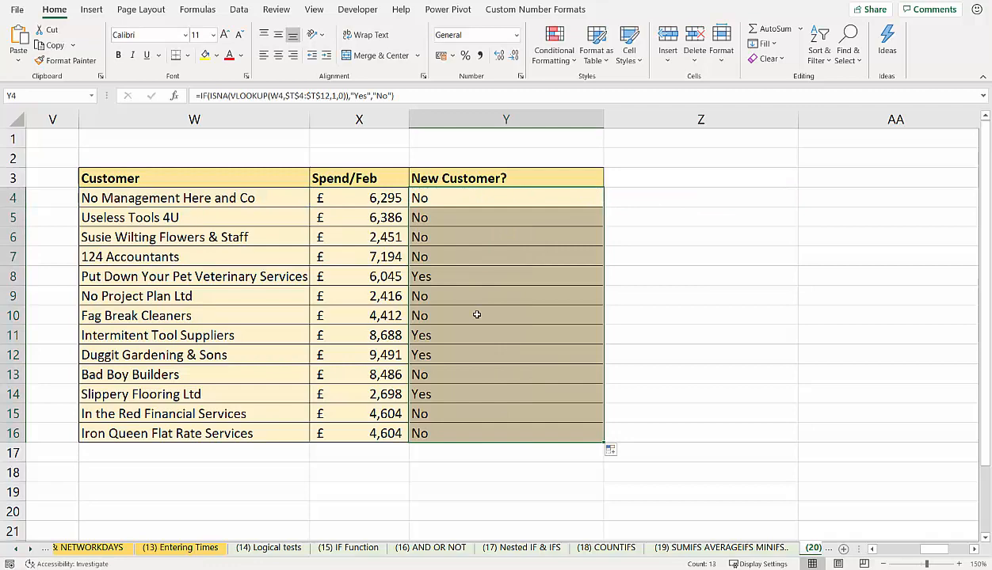
mouse_move(441, 198)
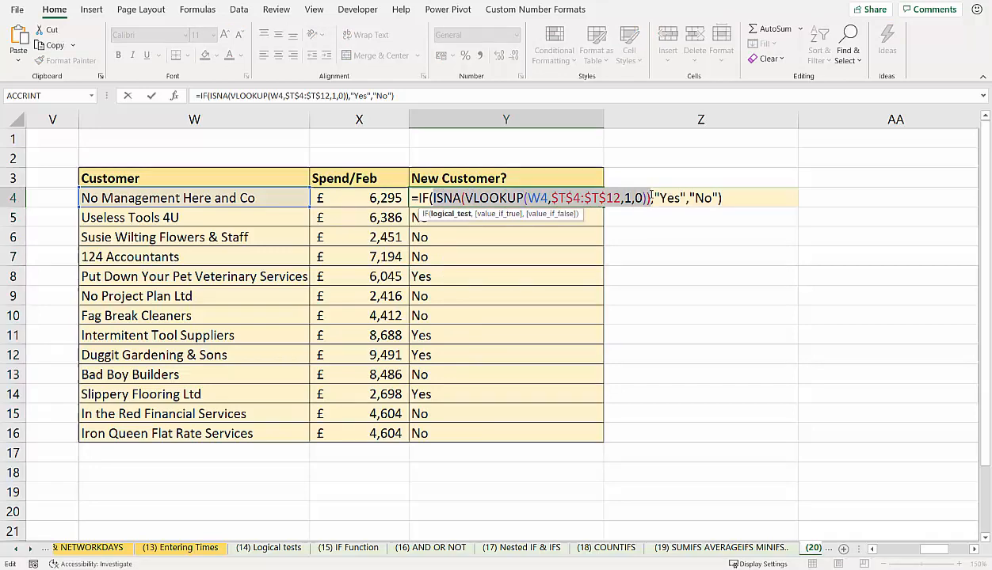
Copy the ISNA lookup and add a formula-based rule filling new February names red
key(ctrl+c)
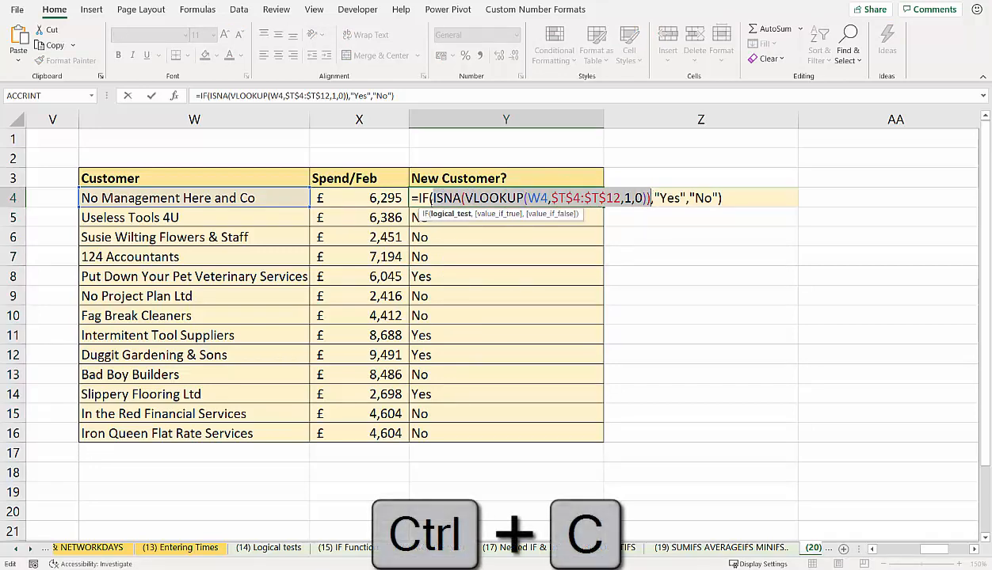
key(Enter)
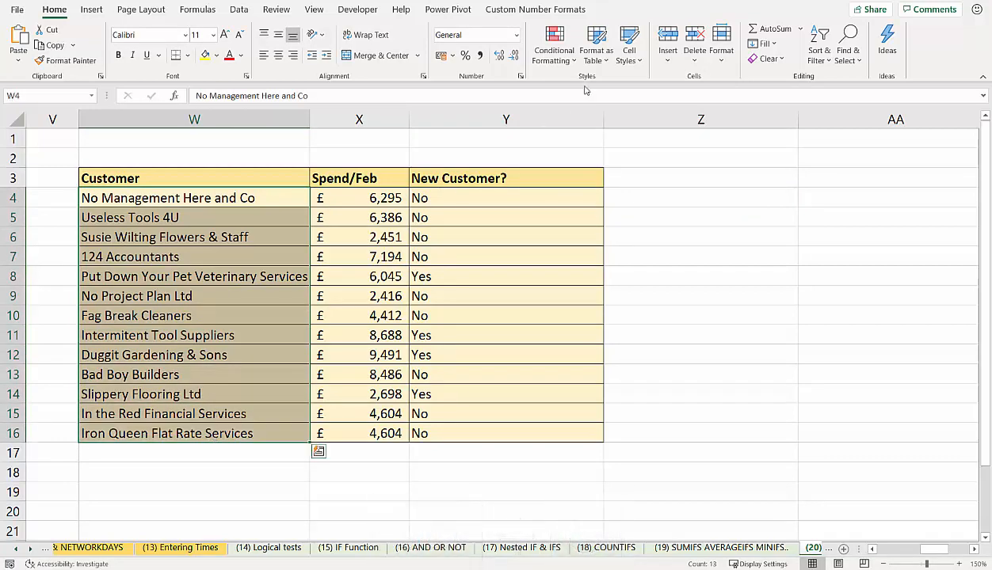
click(553, 44)
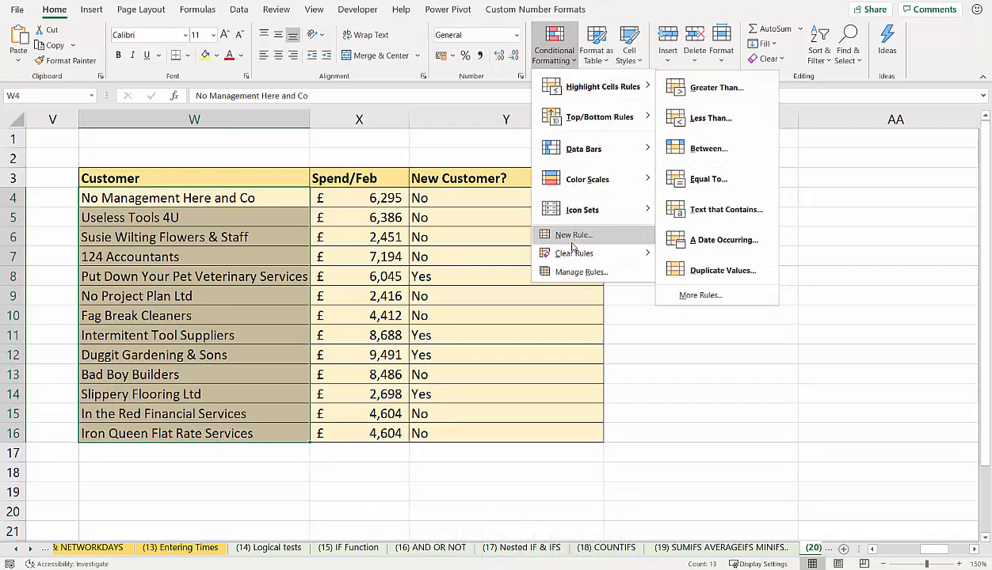
click(572, 234)
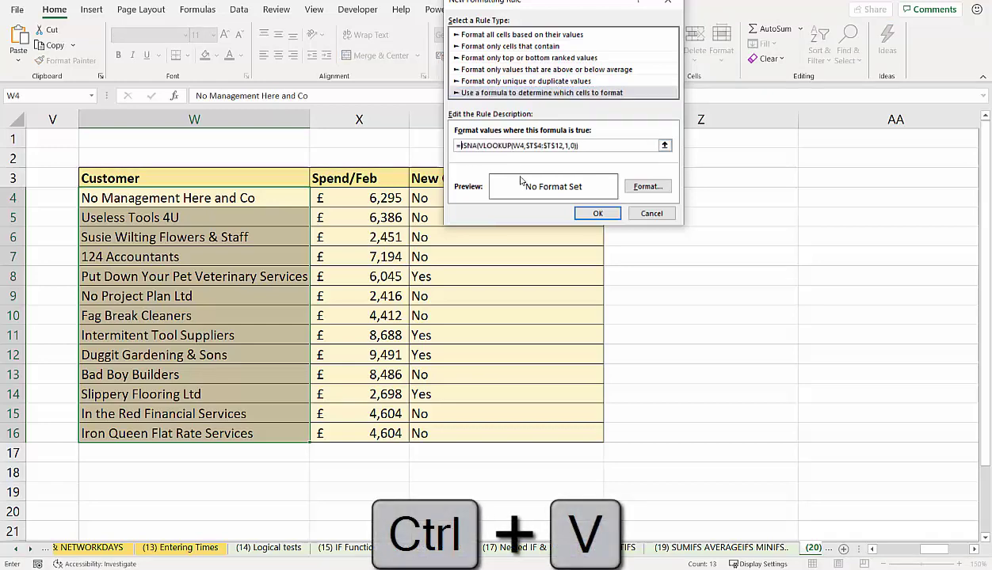
click(647, 187)
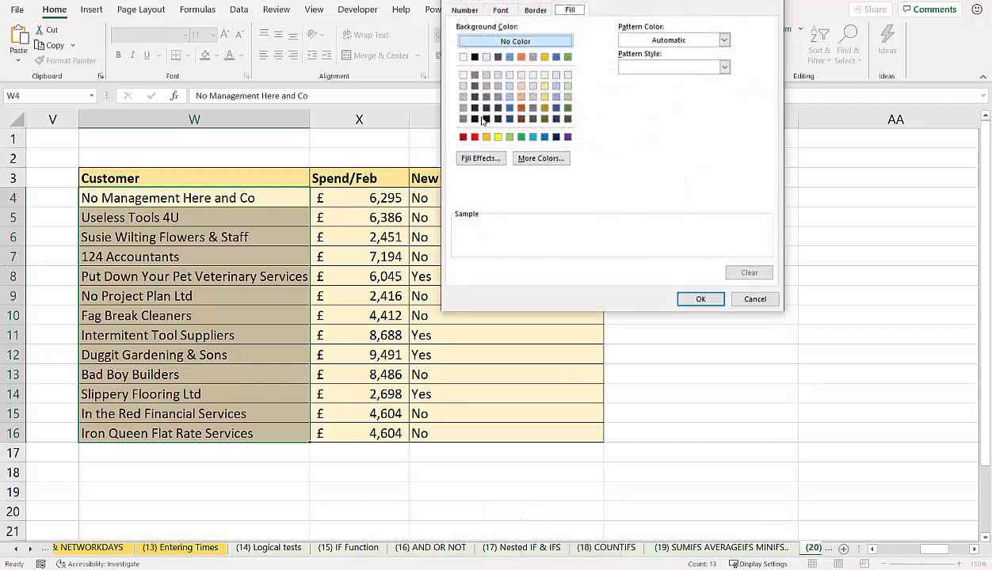
click(700, 298)
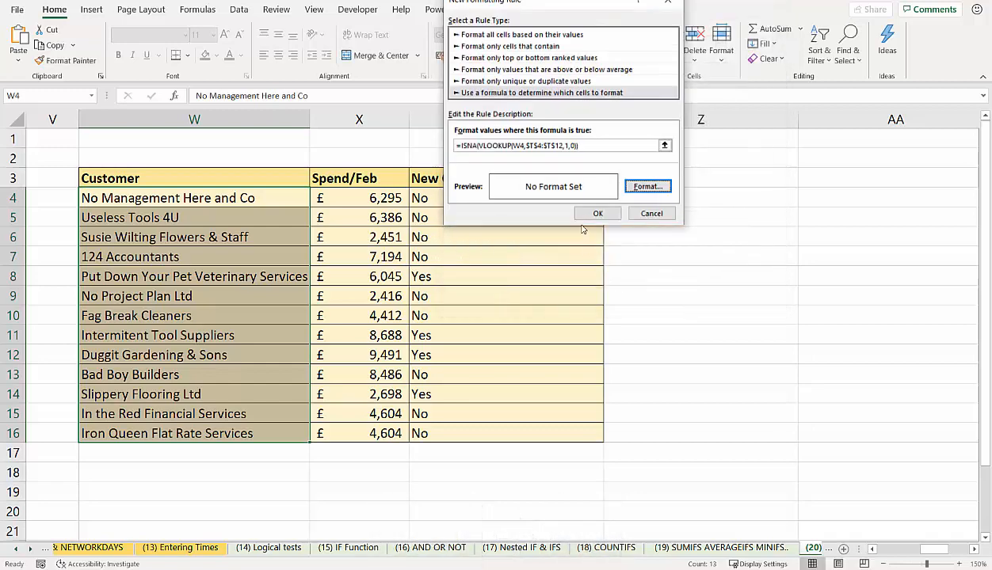
click(597, 213)
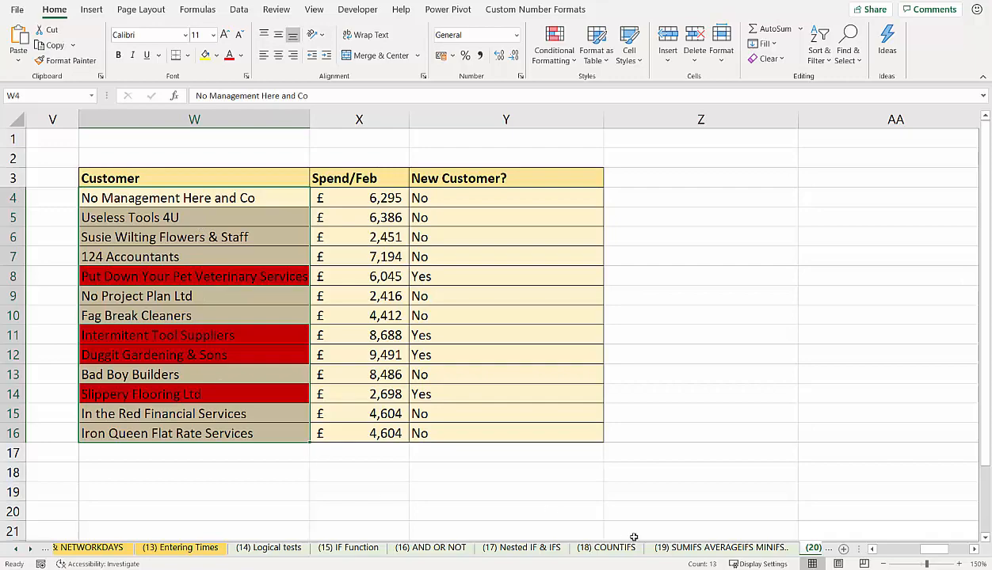
Start a Duplicate Values highlight rule, then dismiss it without applying
scroll(left, 3)
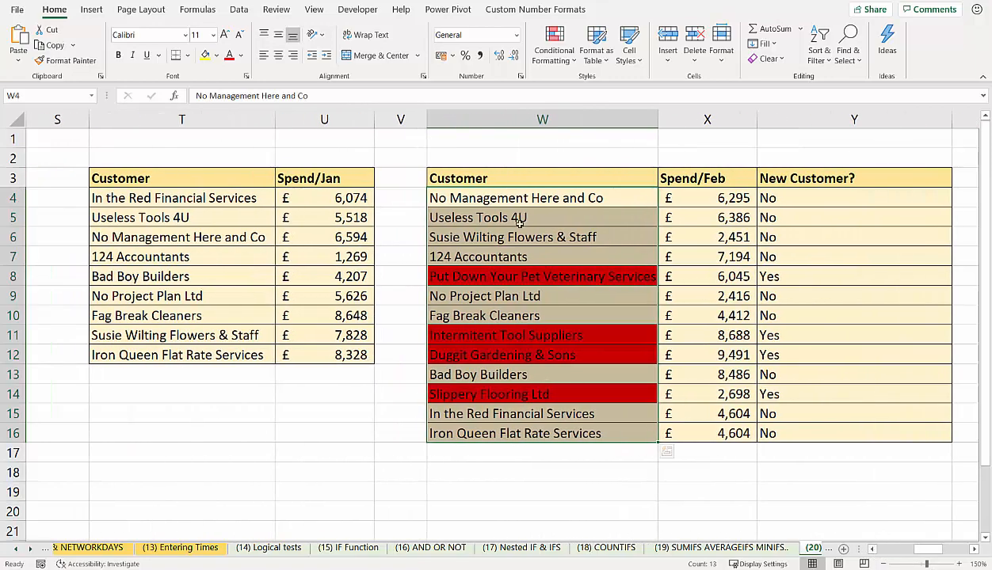
mouse_move(184, 215)
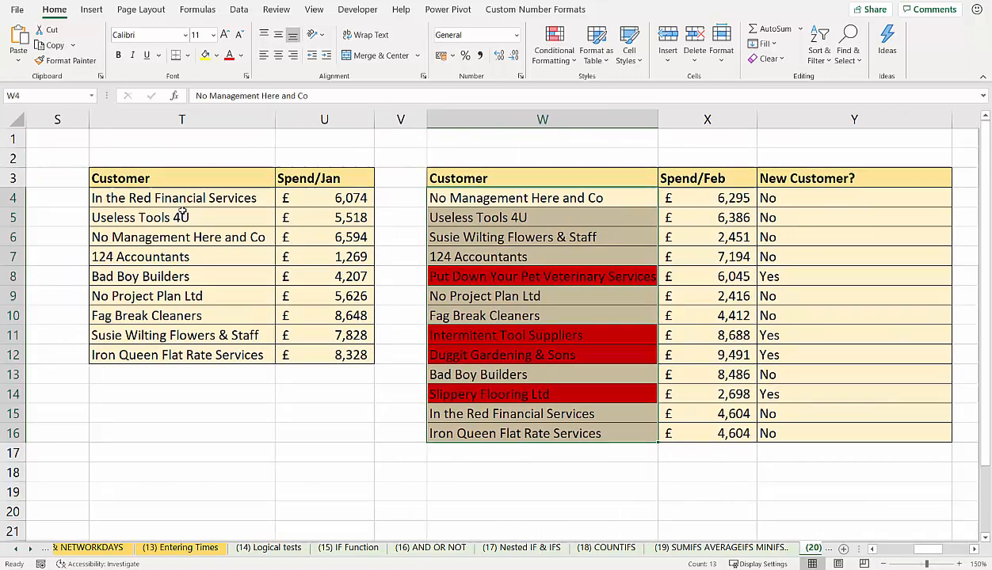
click(553, 43)
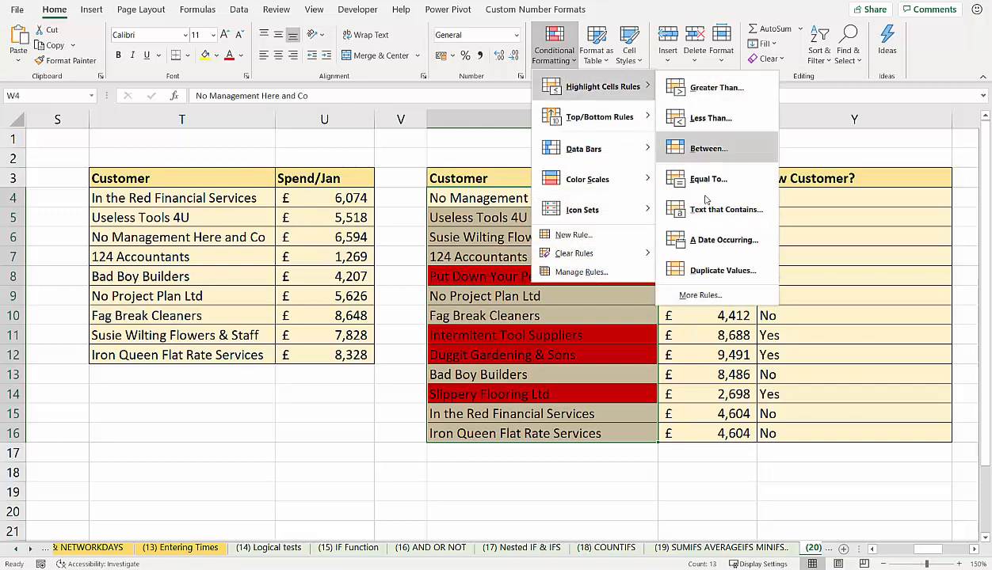
click(722, 271)
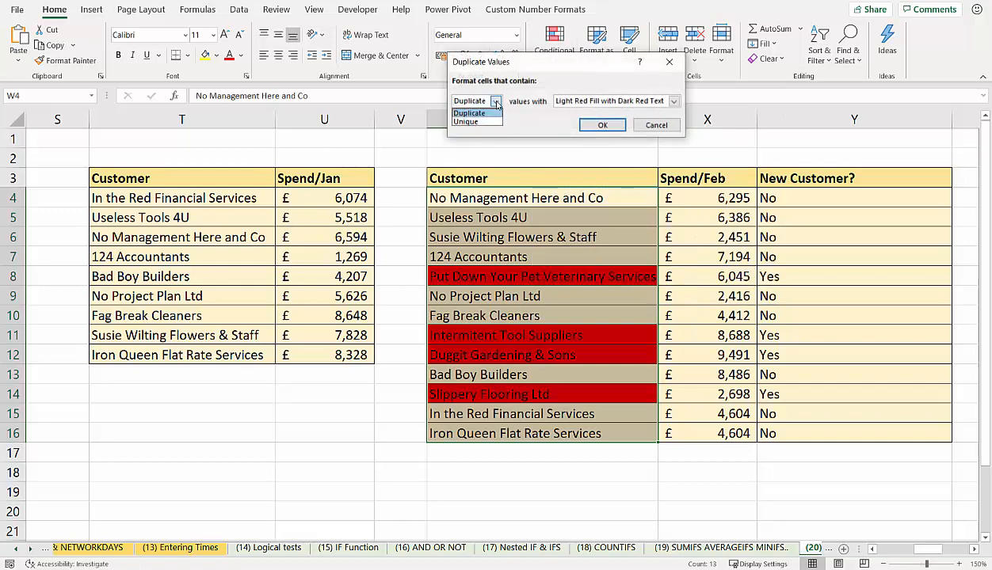
click(474, 112)
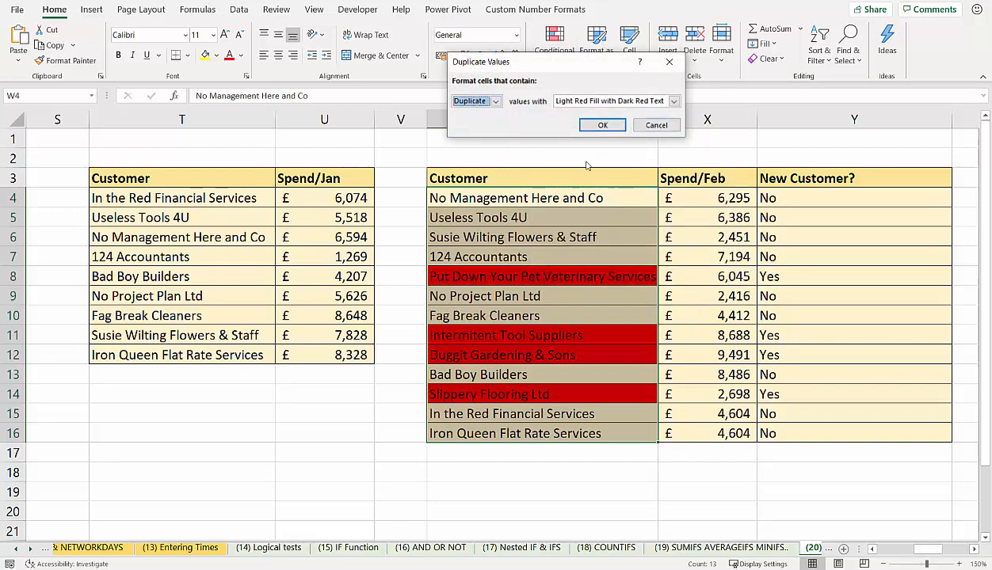
click(601, 125)
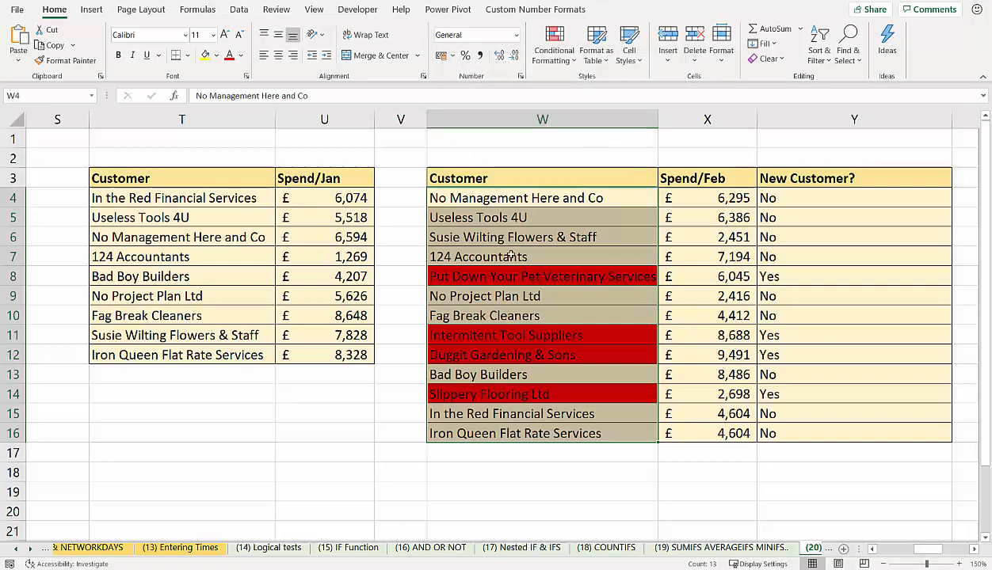
mouse_move(544, 355)
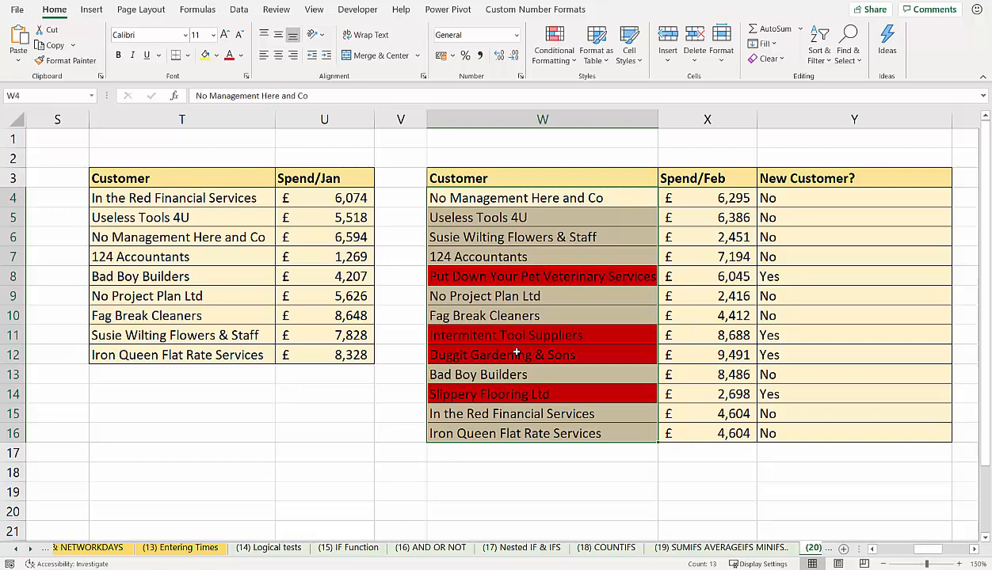
Undo the Yes/No answers and red rule, then enter a VLOOKUP of W4 against $T$4:$T$12 in Y4
key(Ctrl+z)
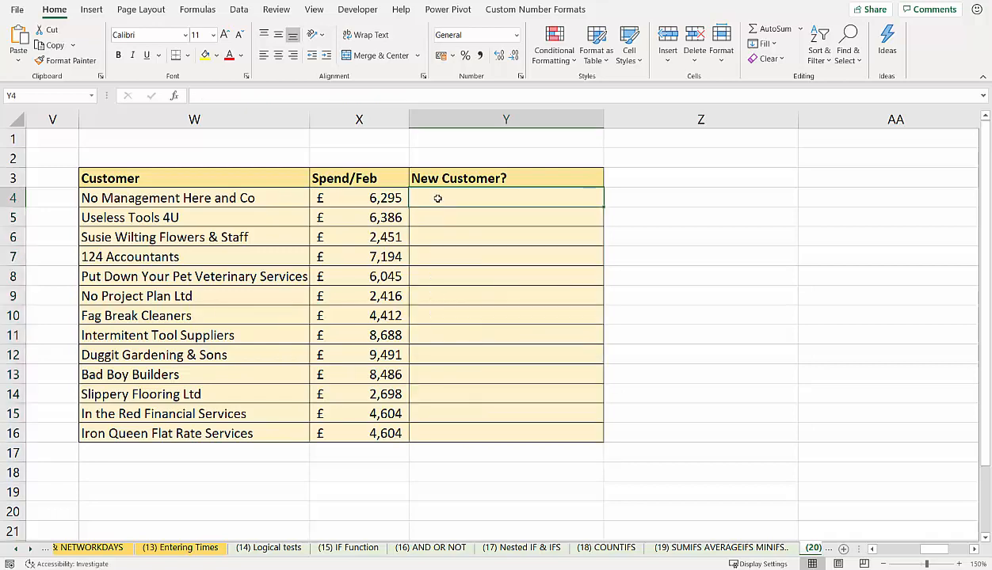
text(=vlook)
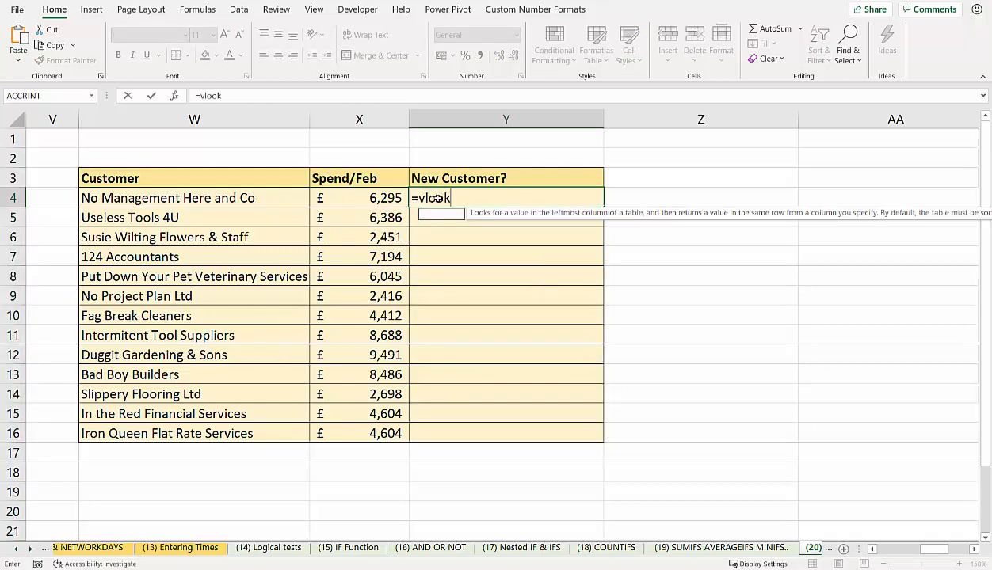
text(up)
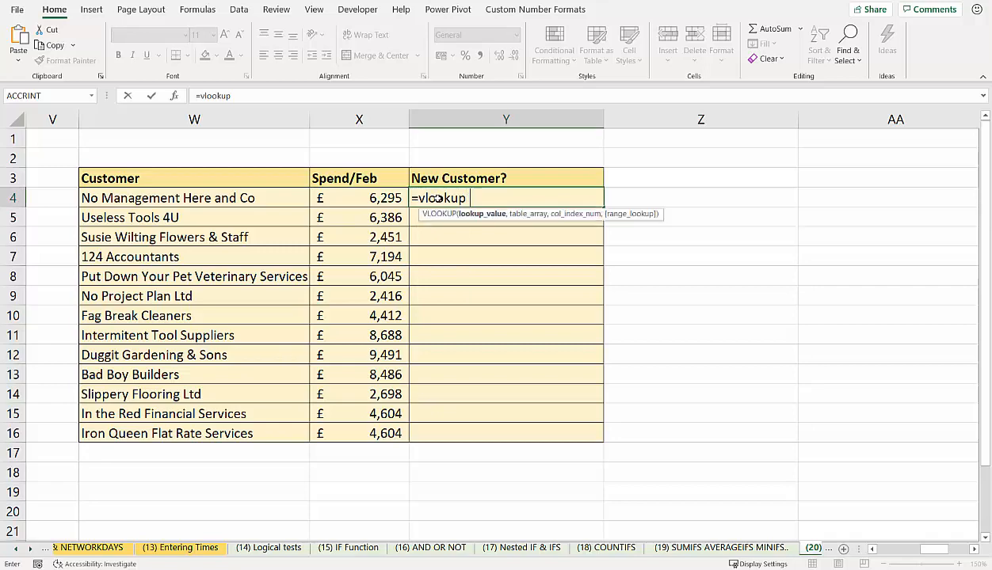
click(194, 198)
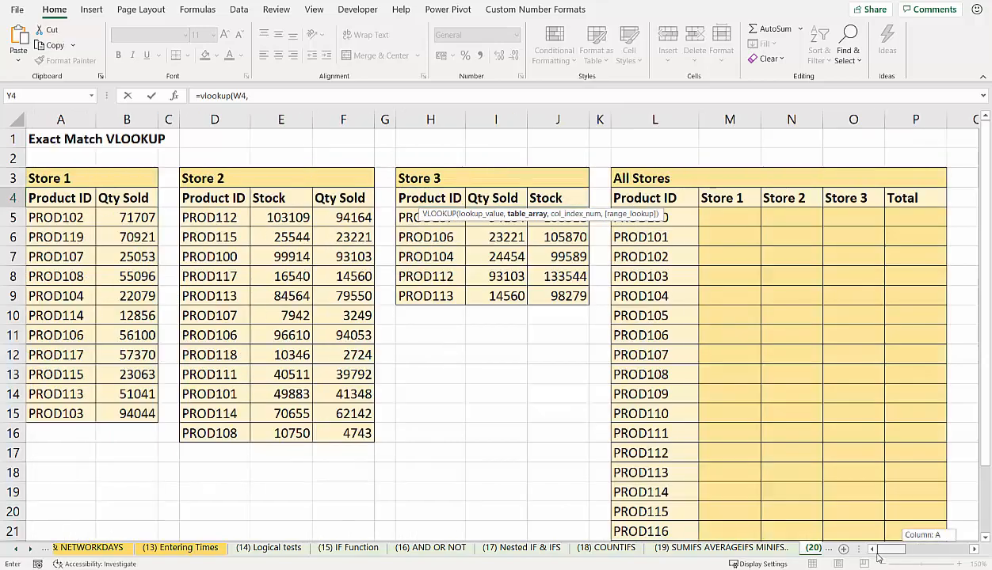
scroll(right, 3)
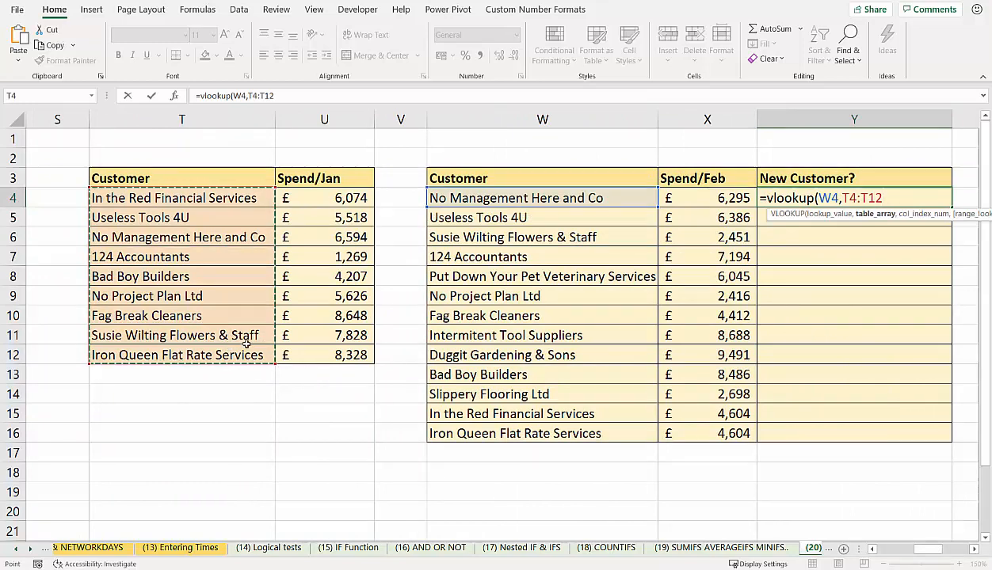
key(F4)
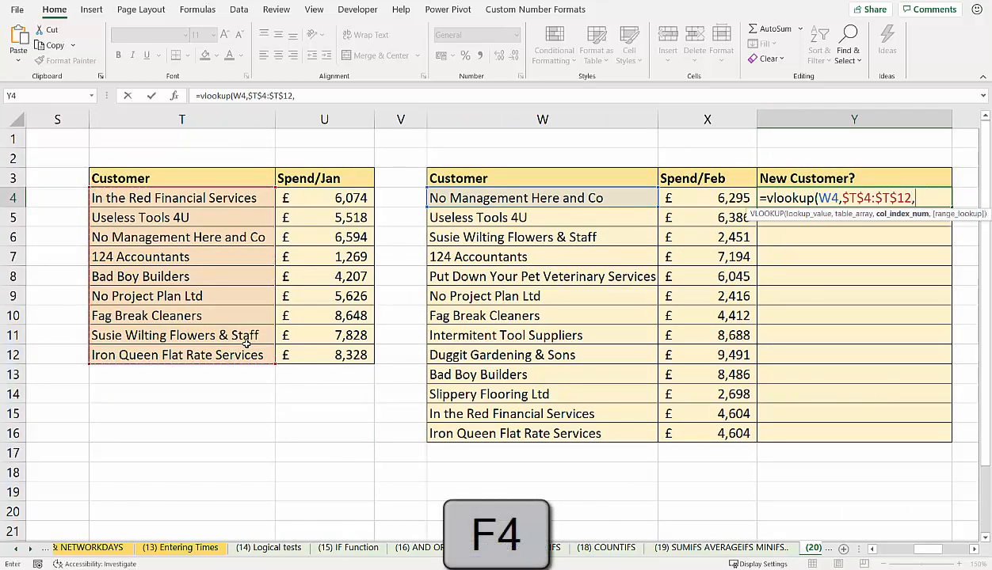
text(1)
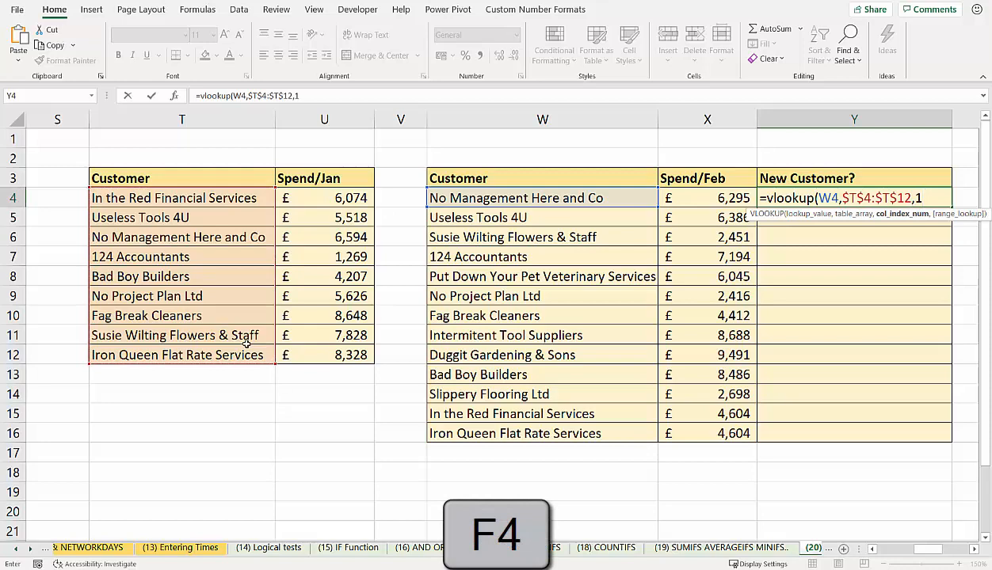
text(,)
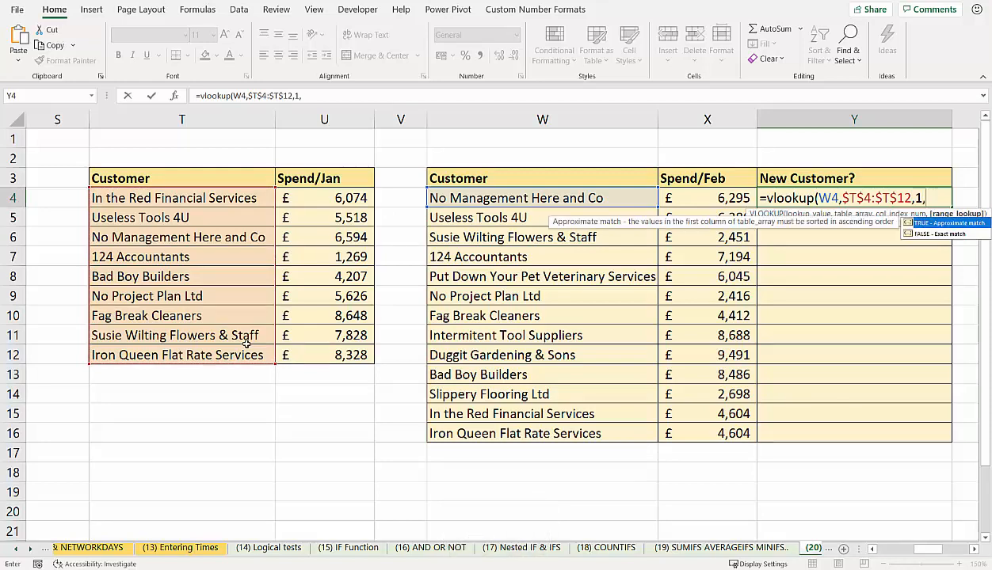
key(Enter)
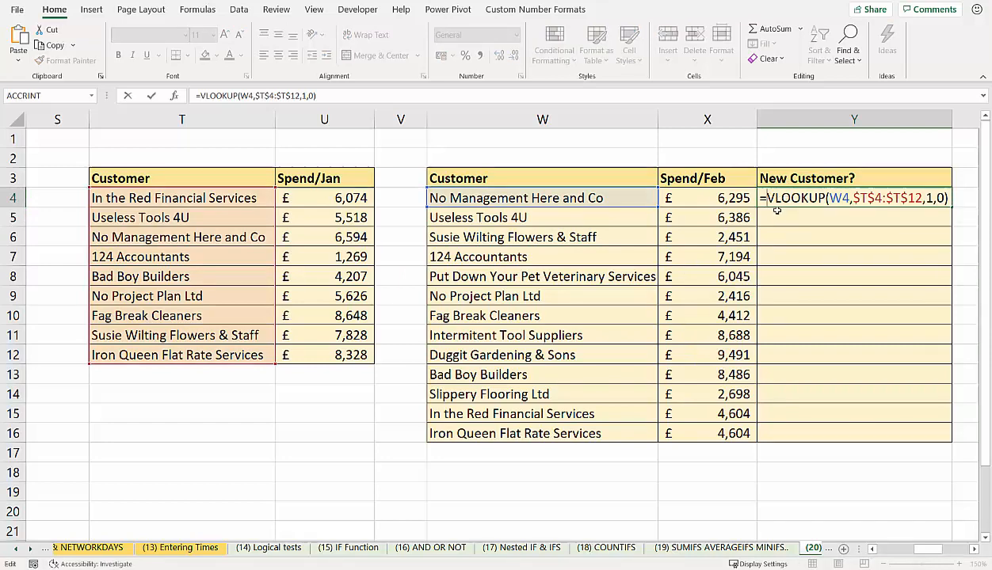
Wrap Y4's lookup in ISTEXT so it returns TRUE
text(IST)
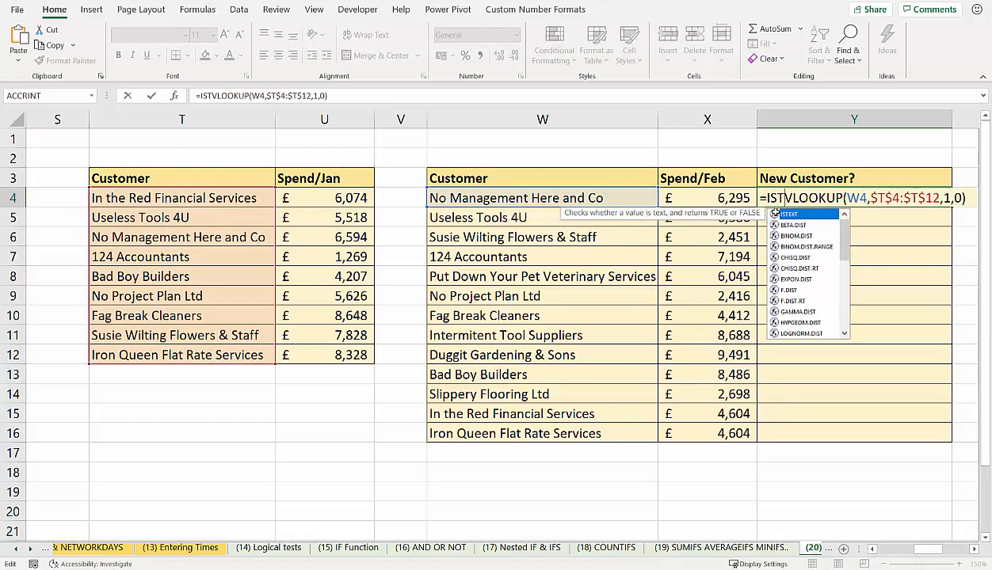
text(EXT()
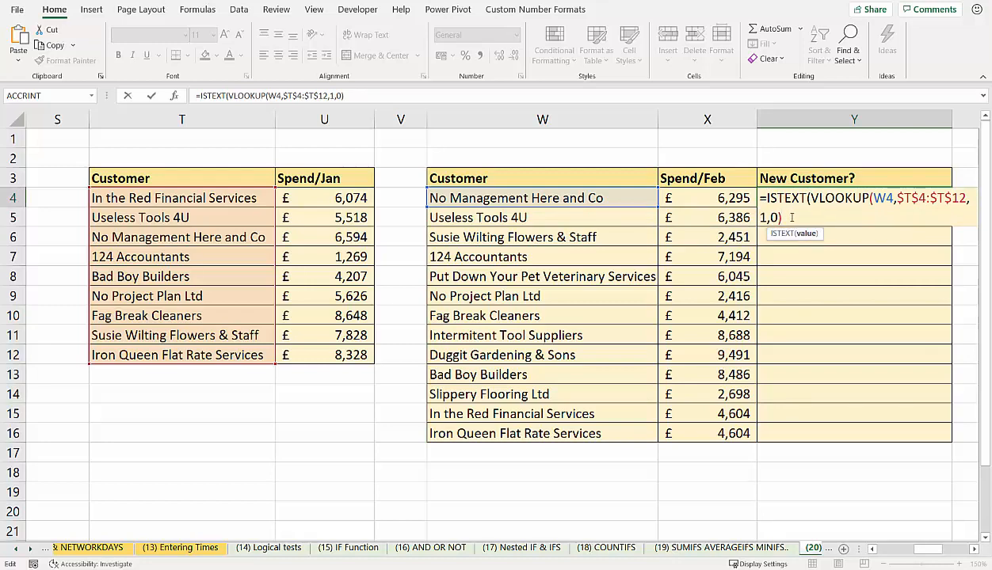
key(Enter)
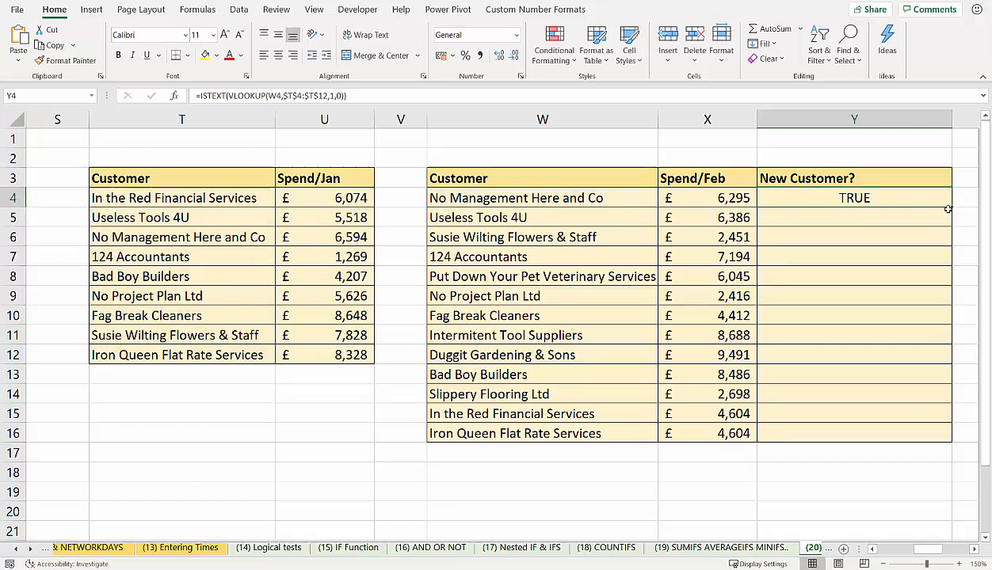
Fill Y4's ISTEXT lookup down to Y16 and copy Y4's formula text
drag(854, 198, 854, 433)
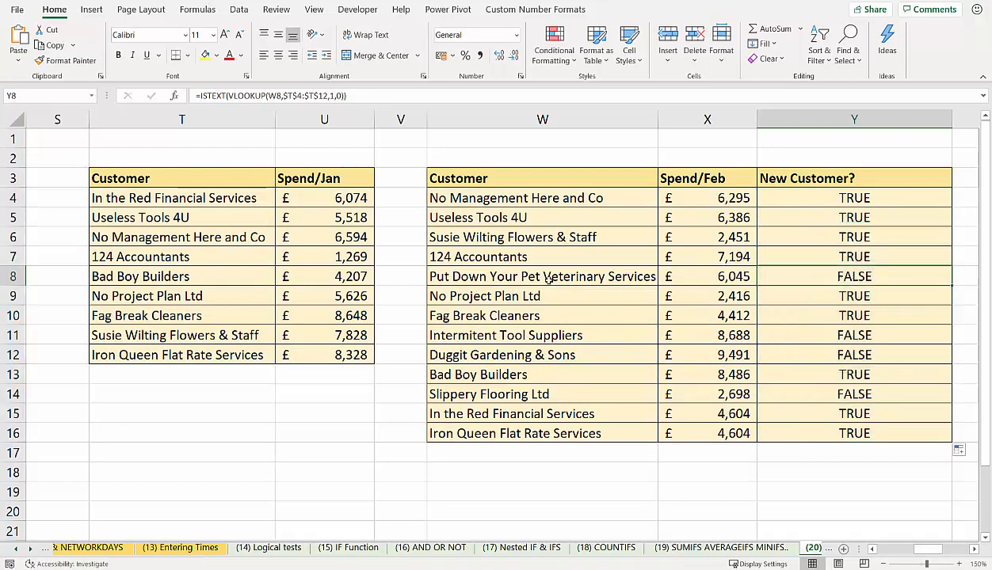
mouse_move(567, 277)
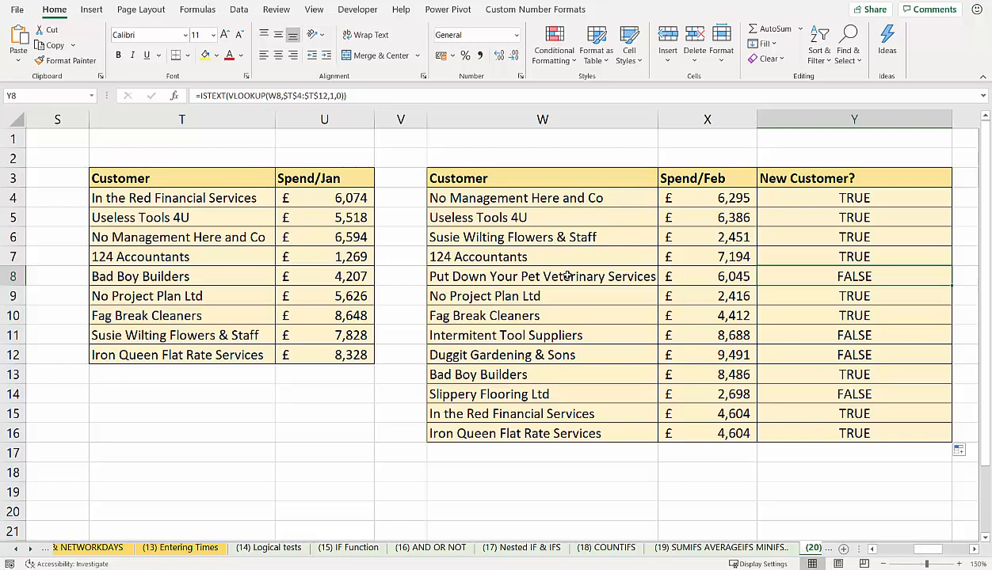
click(854, 198)
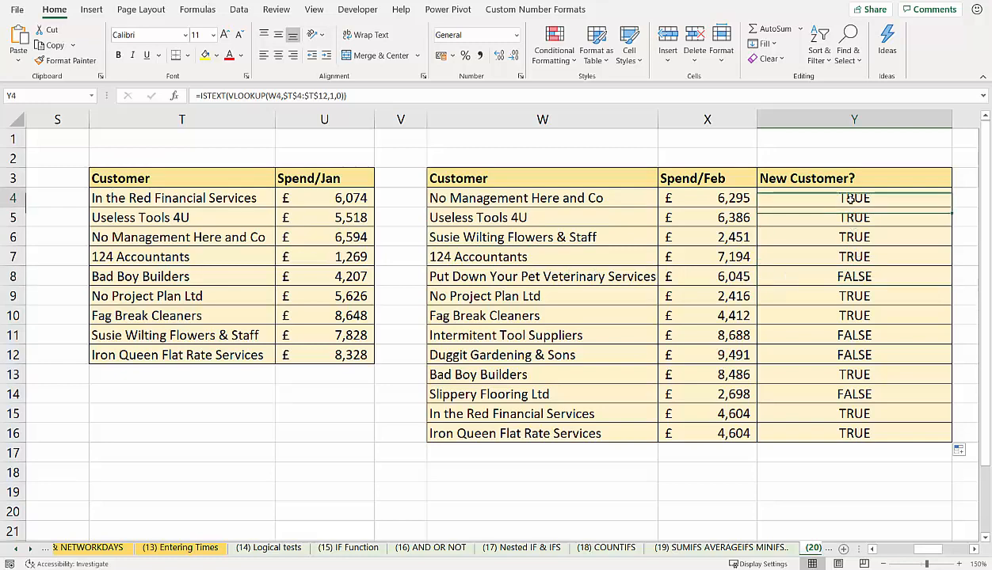
double_click(854, 198)
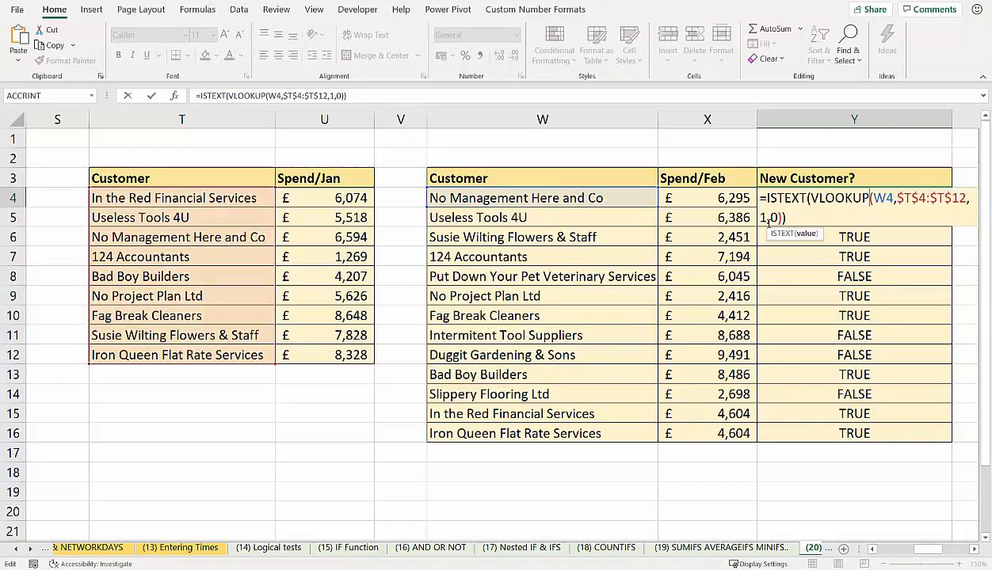
key(Ctrl+c)
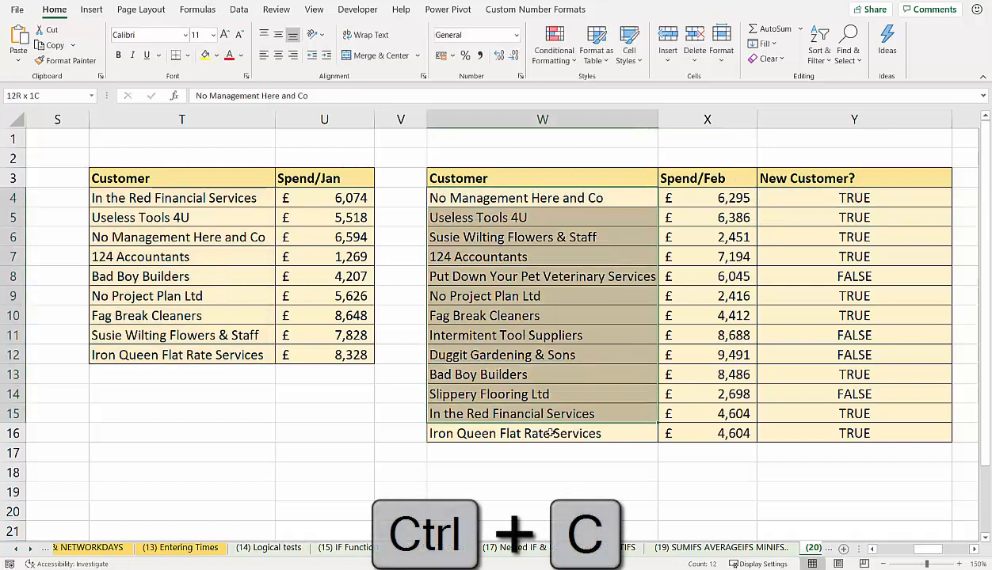
Add a red-fill formula rule =ISTEXT(VLOOKUP(W4,$T$4:$T$12,1,0)) to names W4:W16
click(553, 43)
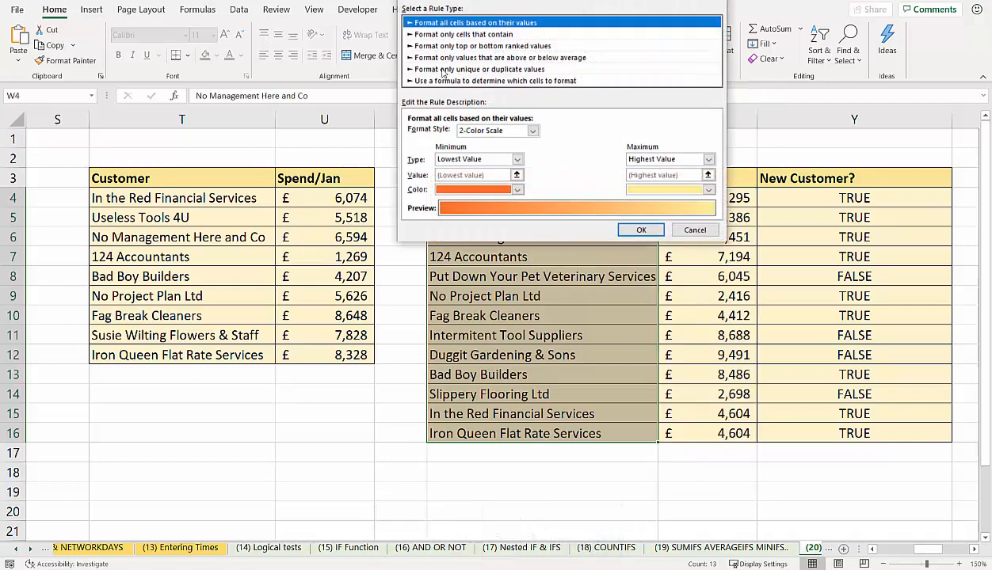
click(506, 80)
text(=ISTEXT(VLOOKUP(W4,$T$4:$T$12,1,0)))
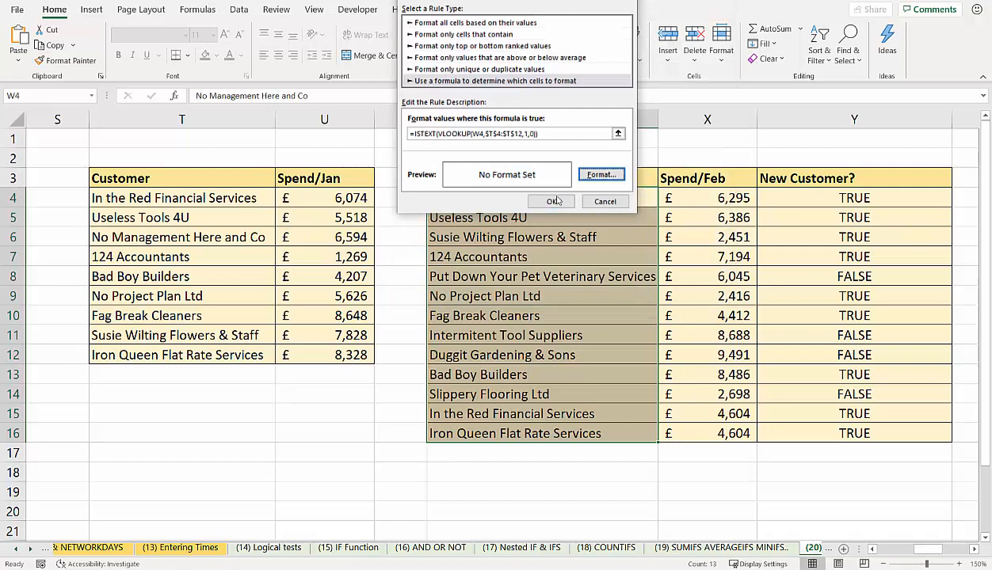
click(550, 201)
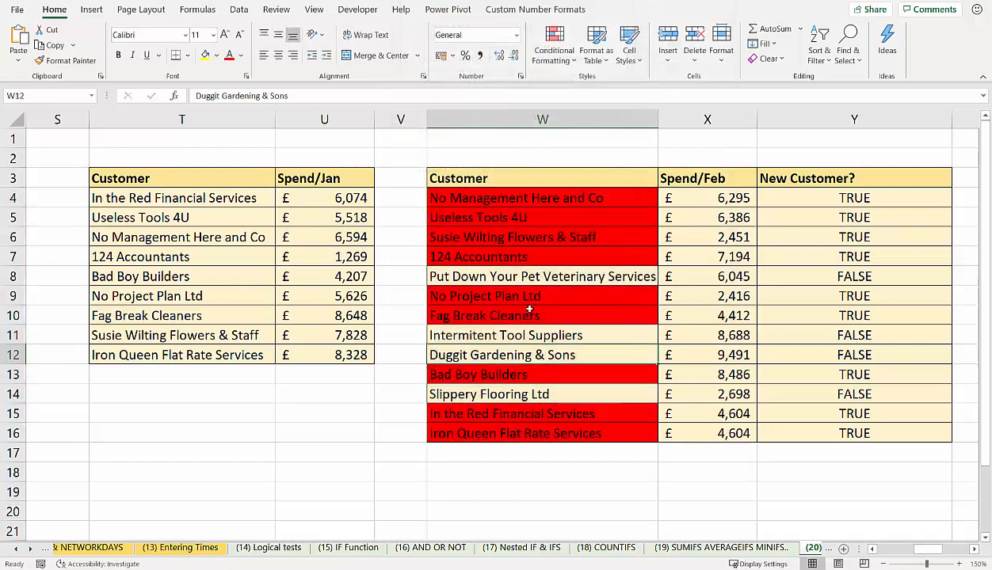
mouse_move(496, 374)
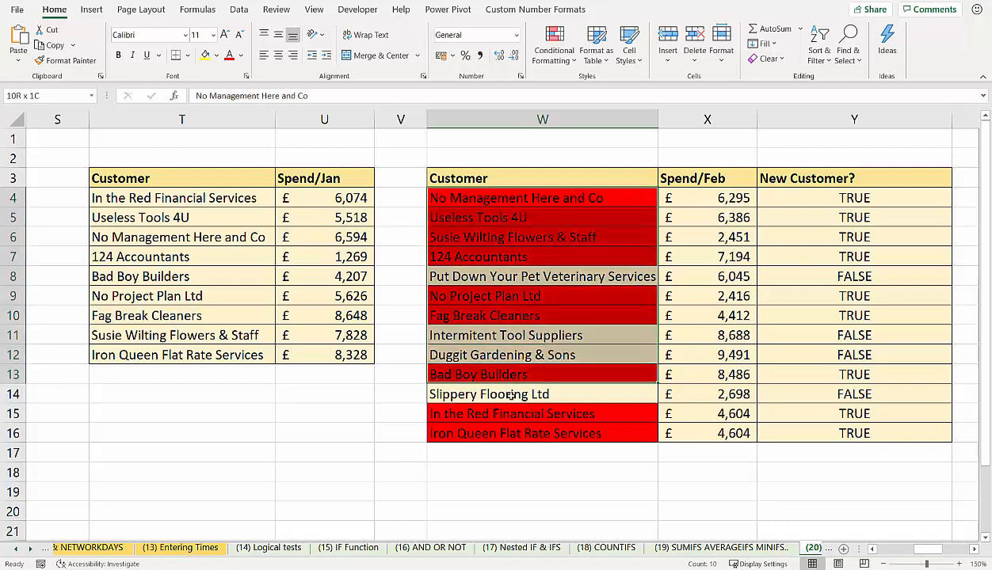
click(554, 43)
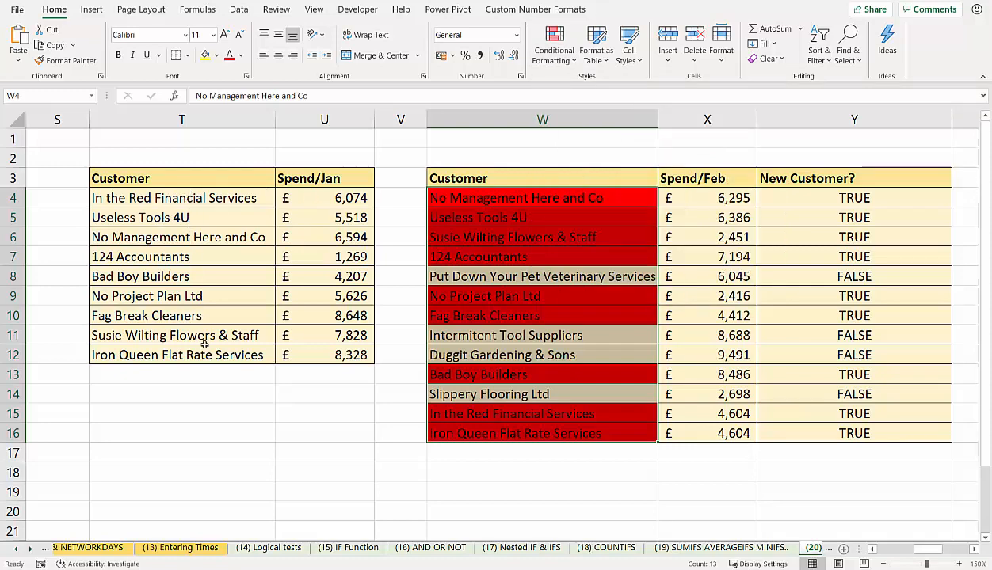
mouse_move(206, 360)
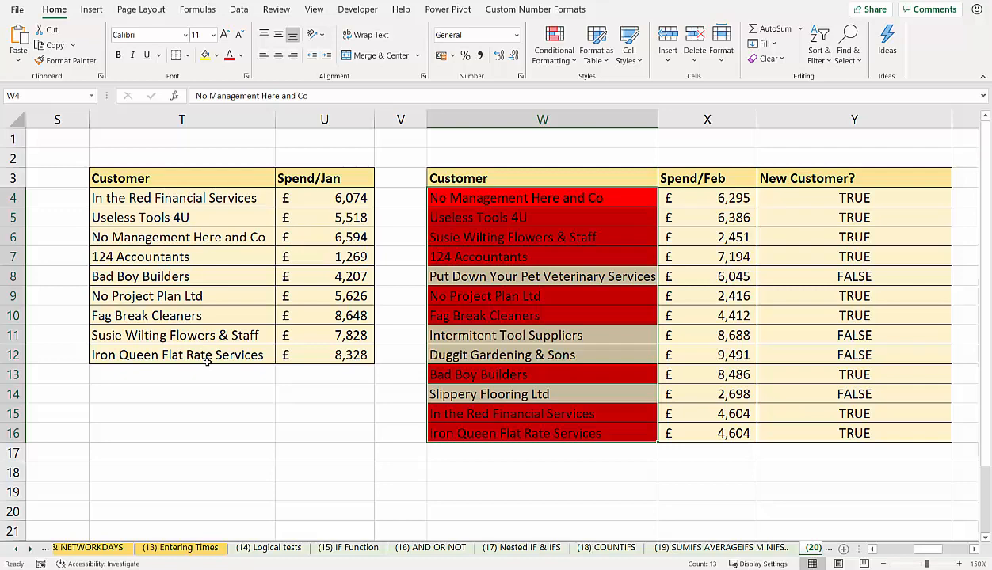